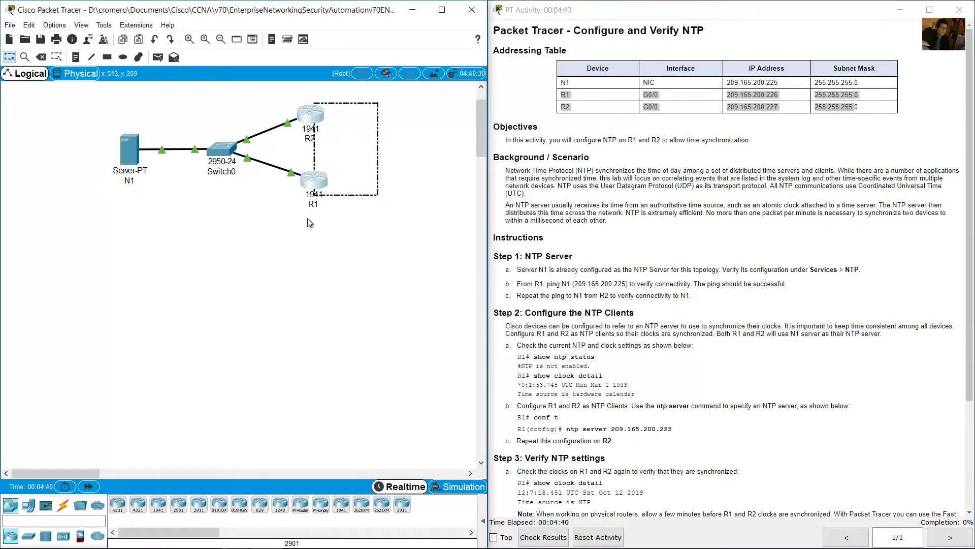
Scroll the background and highlight sentences defining NTP and its use of UTC
scroll(down, 3)
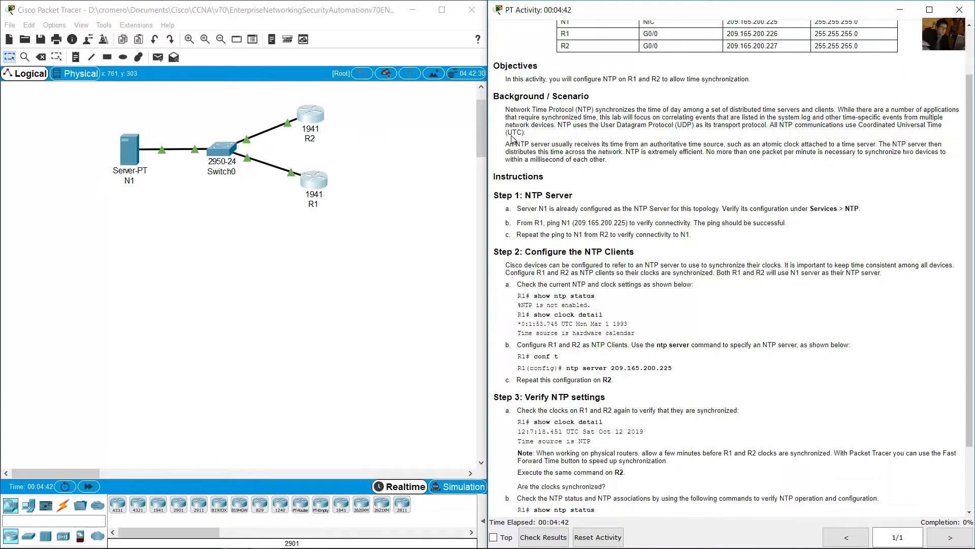
scroll(down, 3)
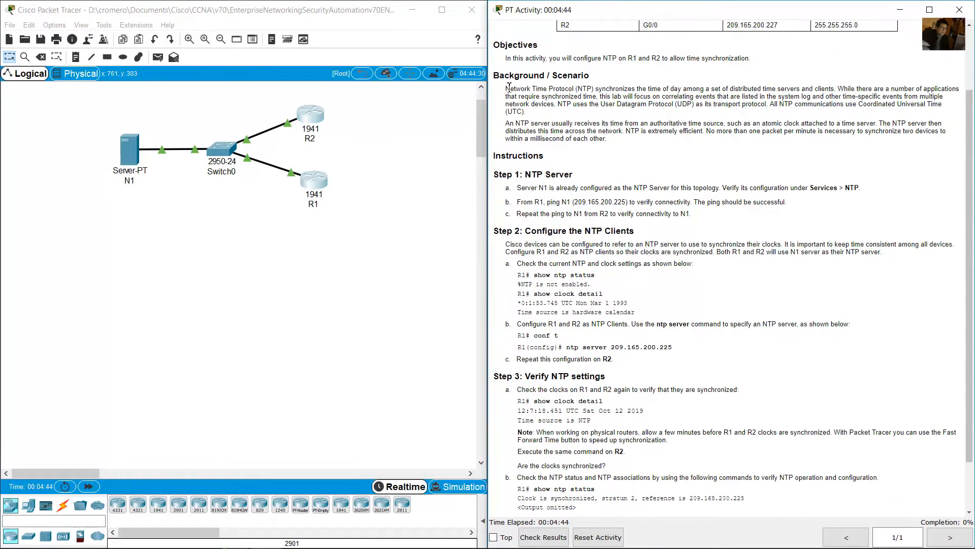
drag(506, 88, 607, 88)
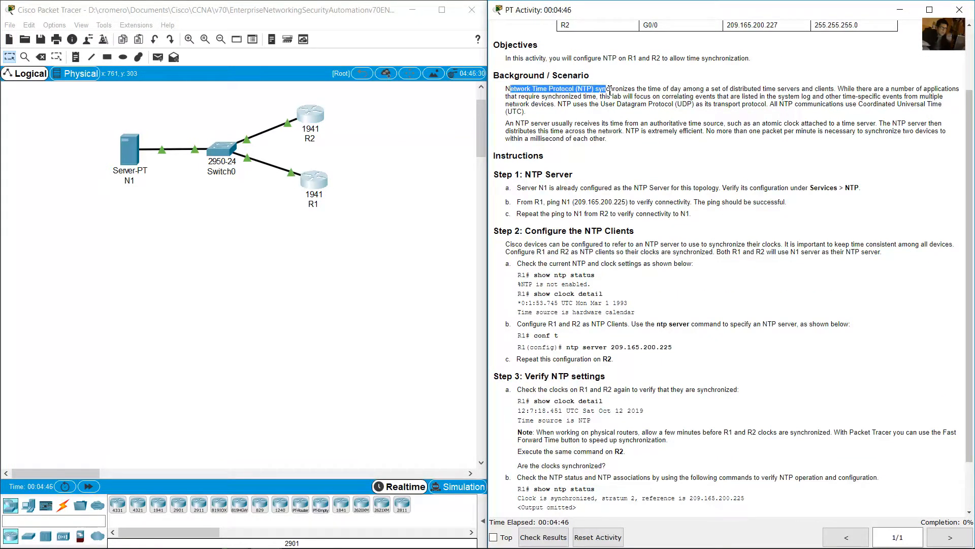
drag(604, 89, 682, 89)
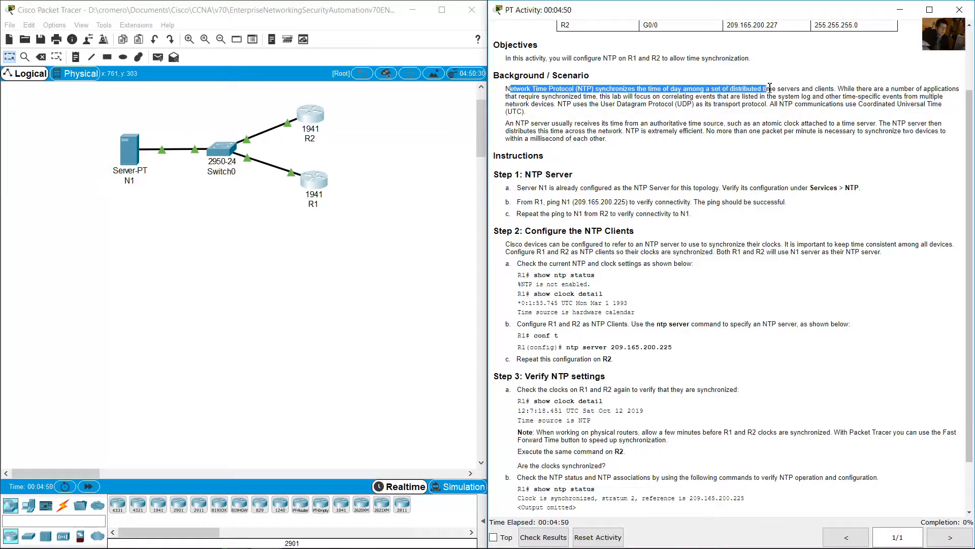
drag(510, 89, 837, 89)
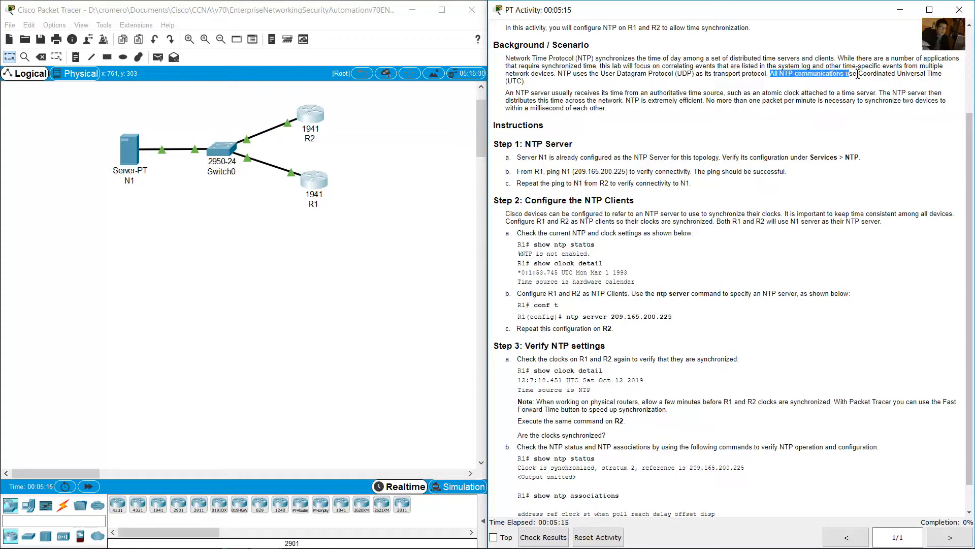
Highlight Step 1's notes that N1 is the NTP server and needs verifying
drag(767, 73, 504, 58)
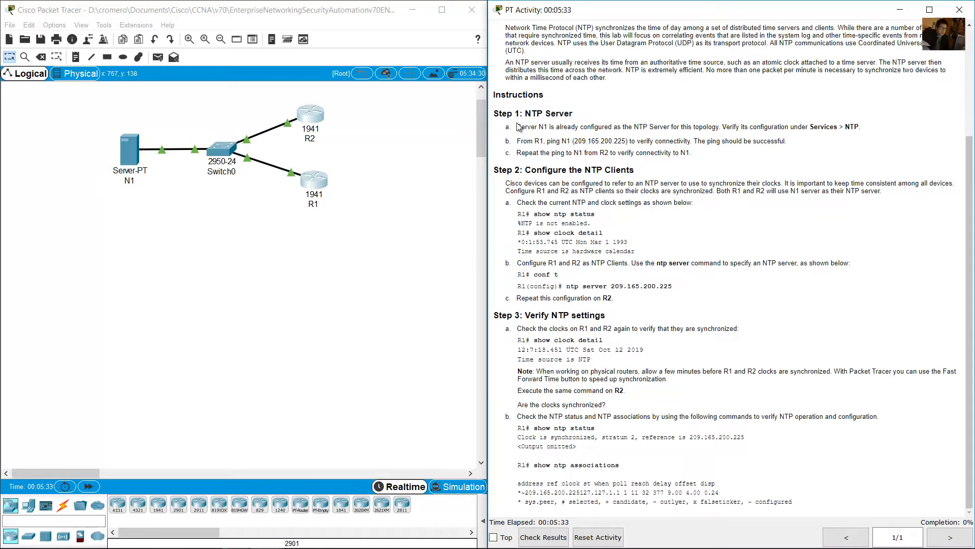
drag(519, 127, 620, 127)
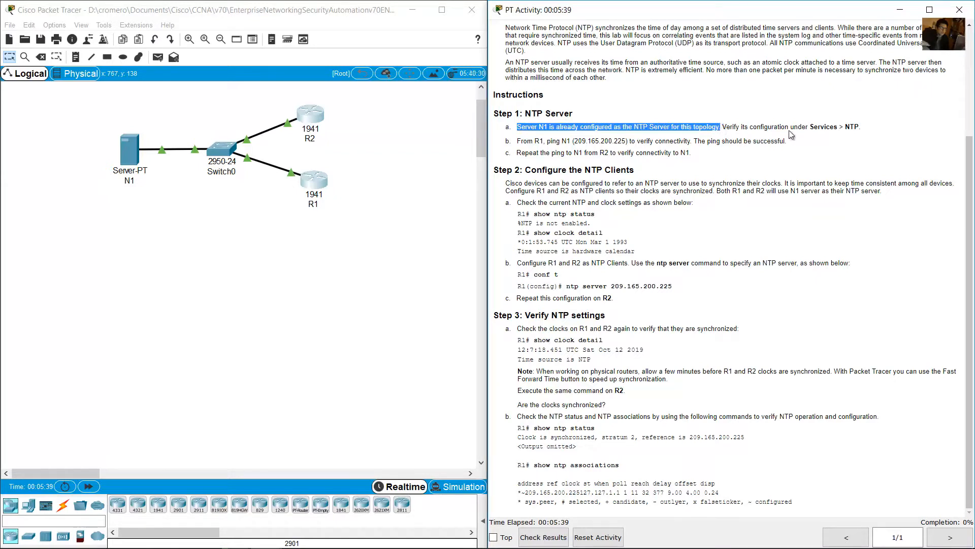
drag(721, 127, 860, 126)
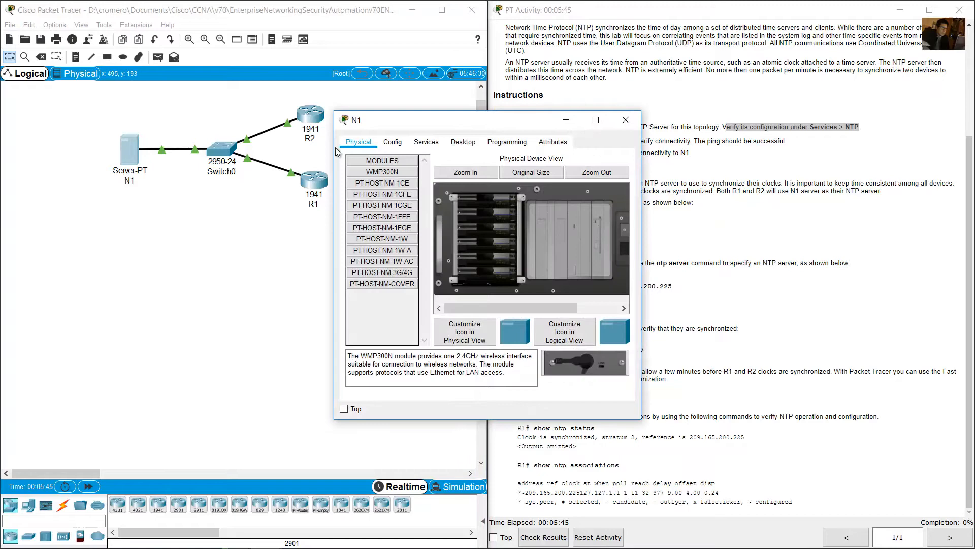
Confirm N1's NTP service is On, close N1, and highlight the R1 ping step
click(425, 142)
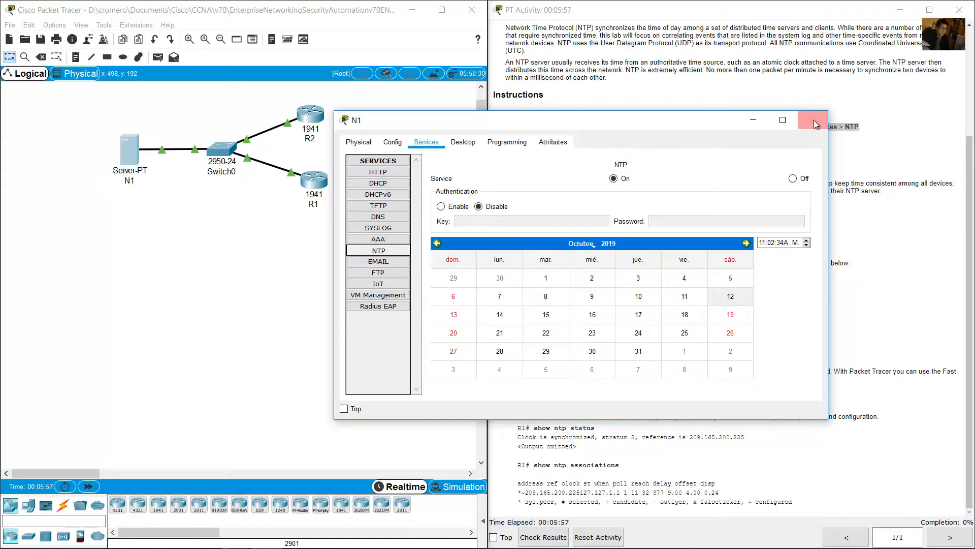
click(812, 121)
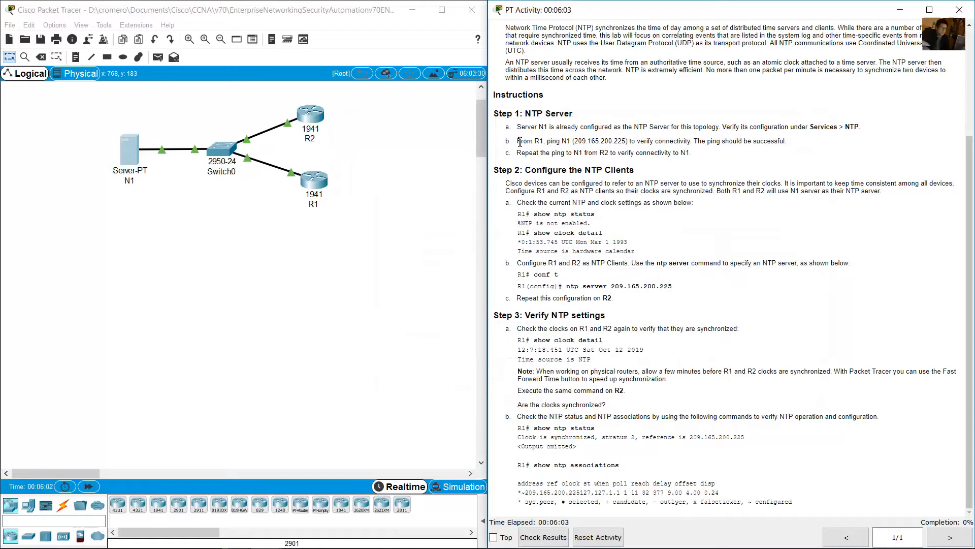
drag(518, 141, 620, 140)
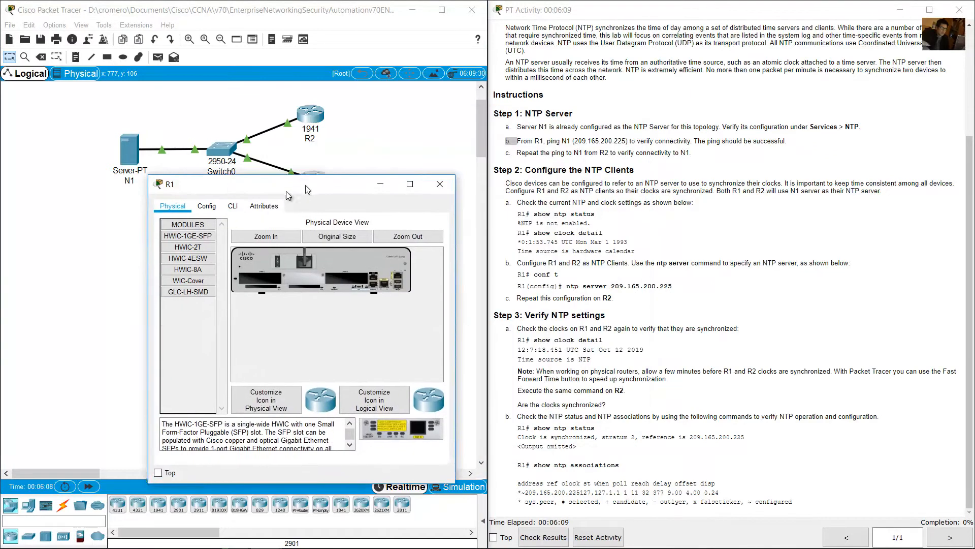
Ping server N1 at 209.165.200.225 from R1's command line
click(233, 205)
text(ping)
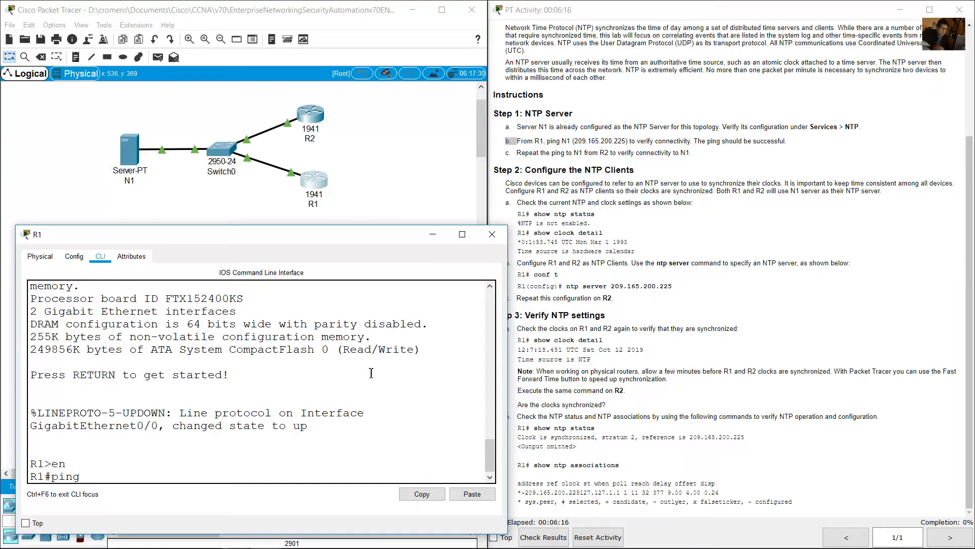
text(209.165.200.)
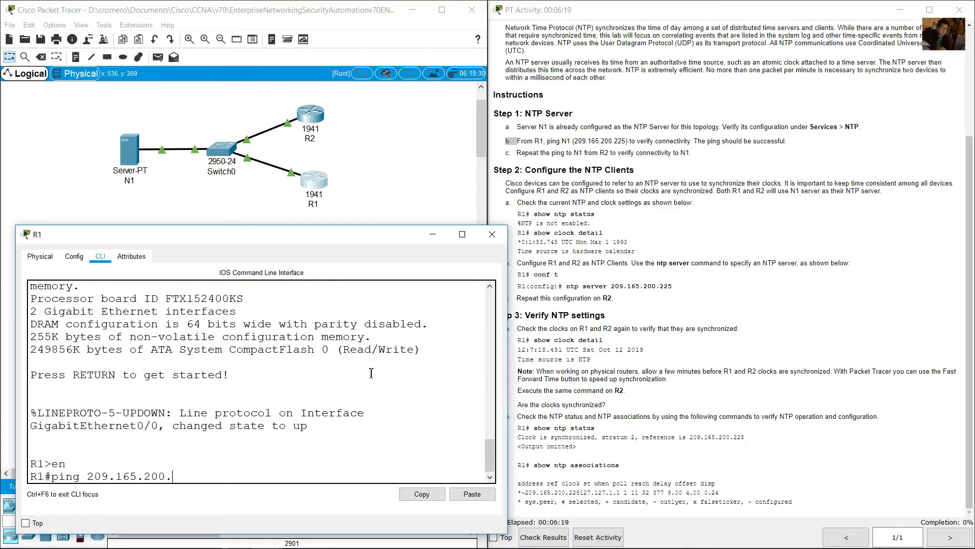
text(225)
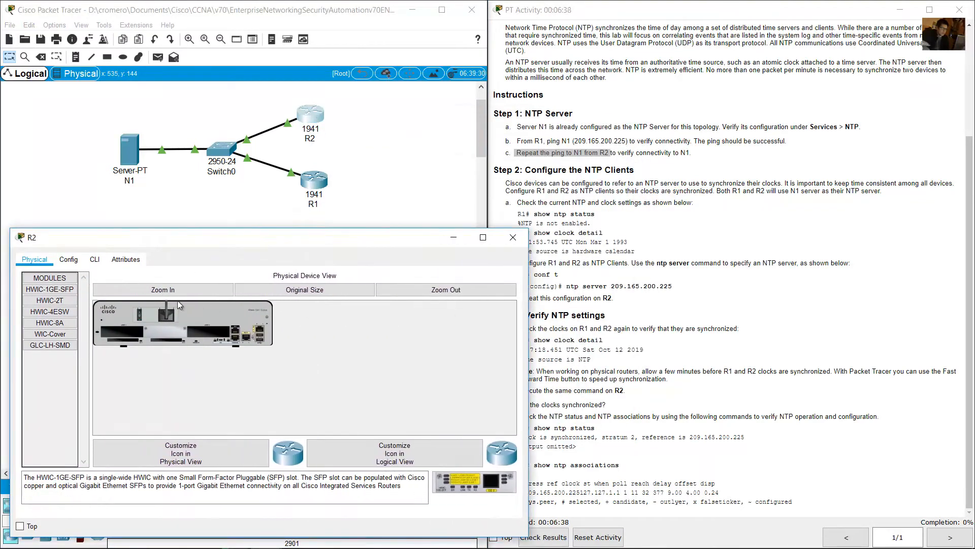
Ping 209.165.200.225 from R2's command line, getting 80 percent success
click(94, 259)
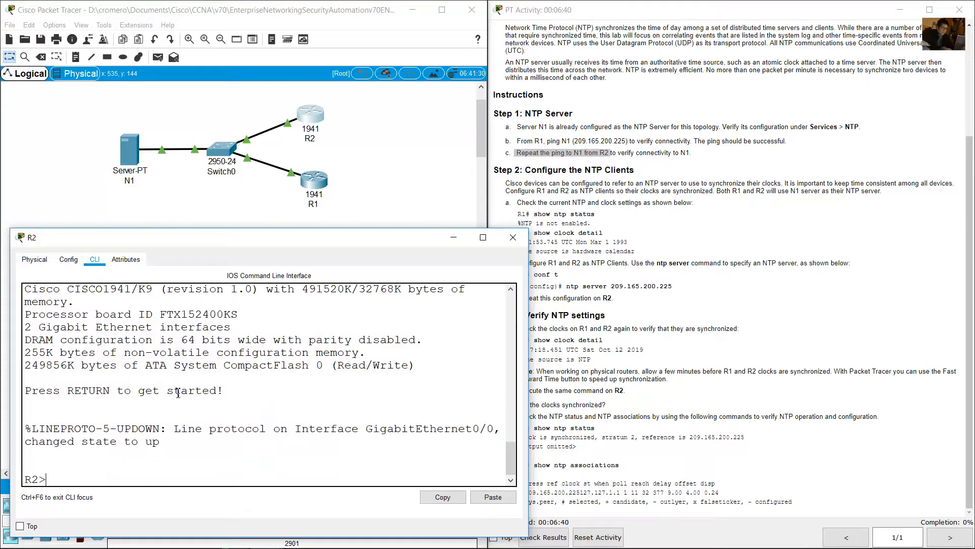
text(ping 20)
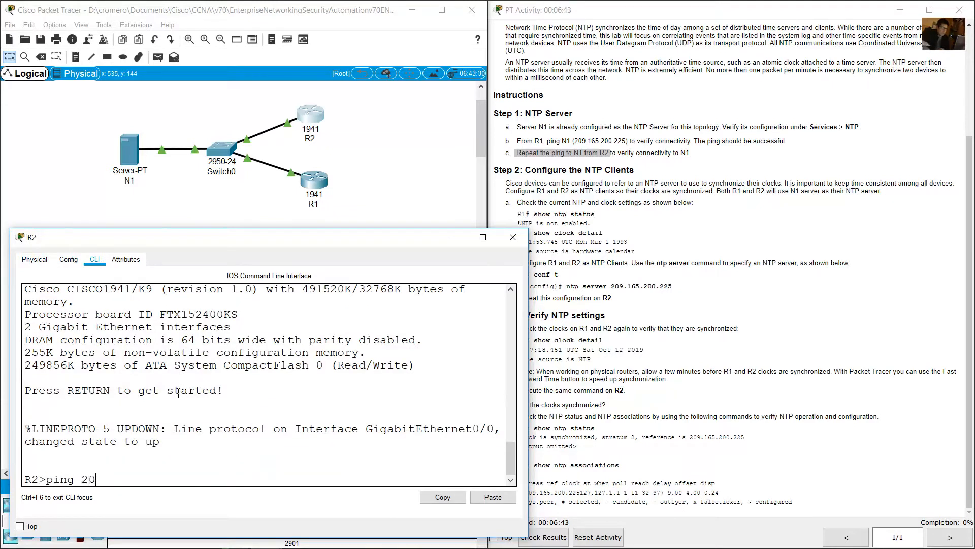
text(9.165.200.225)
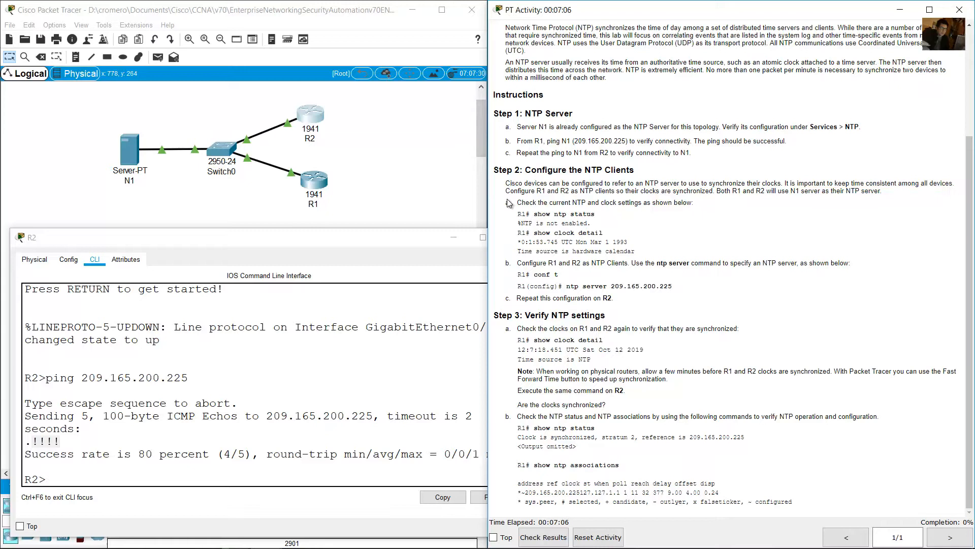
Highlight Step 2's NTP client goal and the show ntp status example
drag(505, 191, 629, 191)
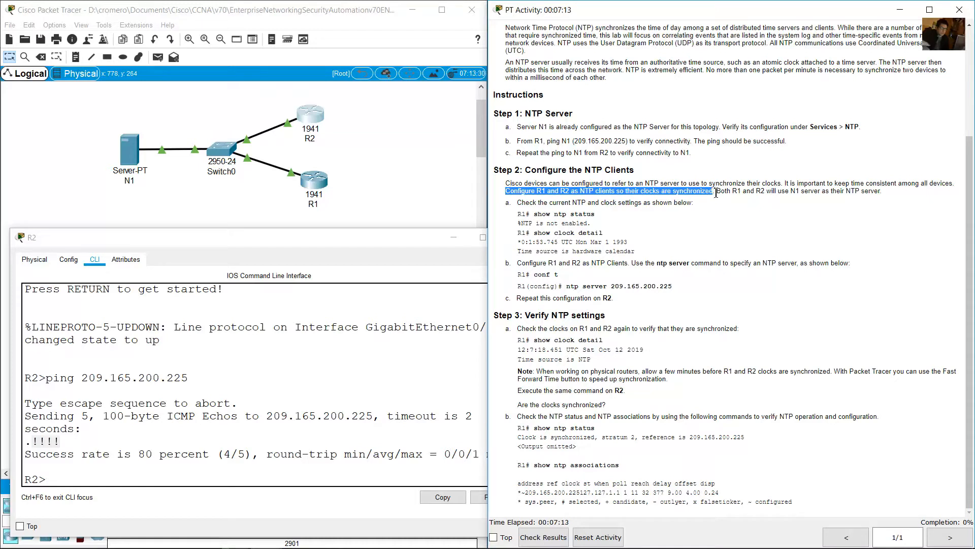
click(749, 204)
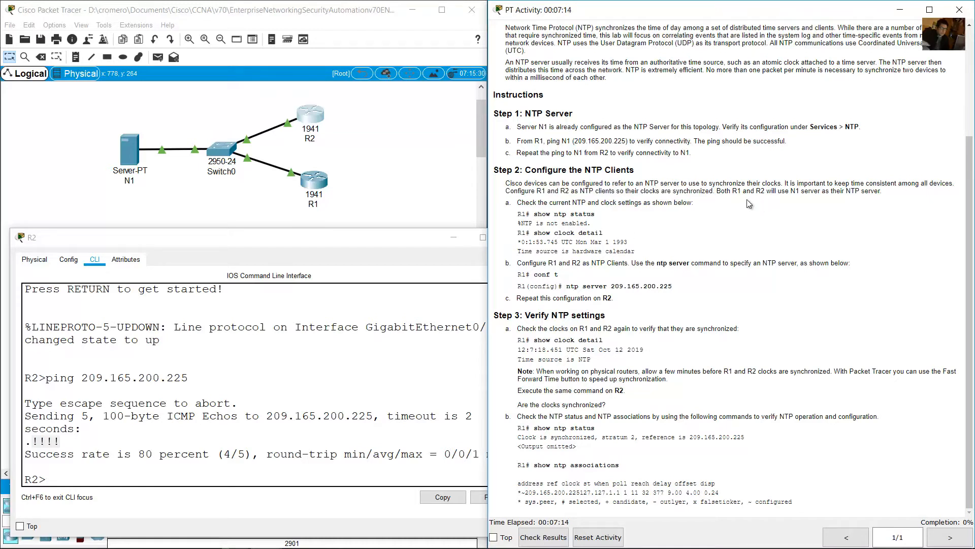
drag(725, 190, 806, 191)
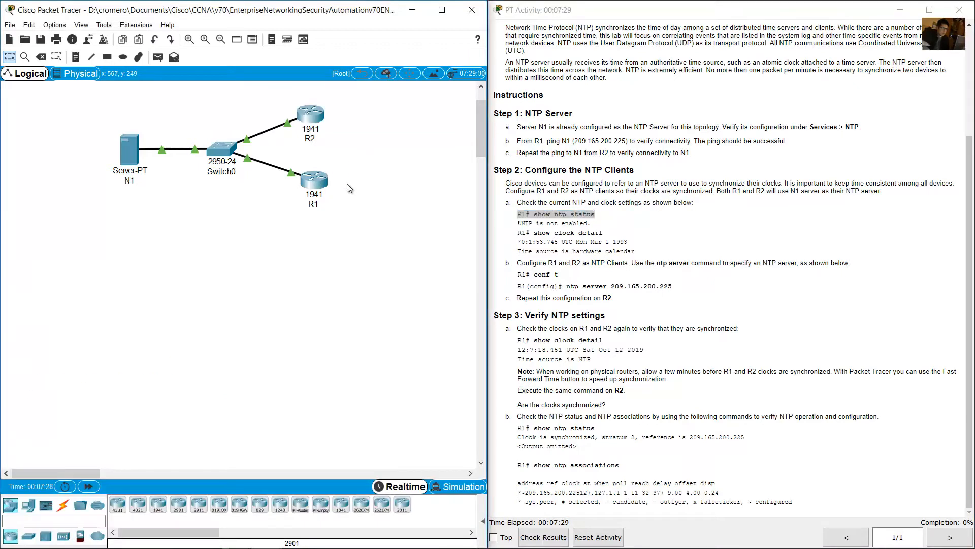
click(313, 179)
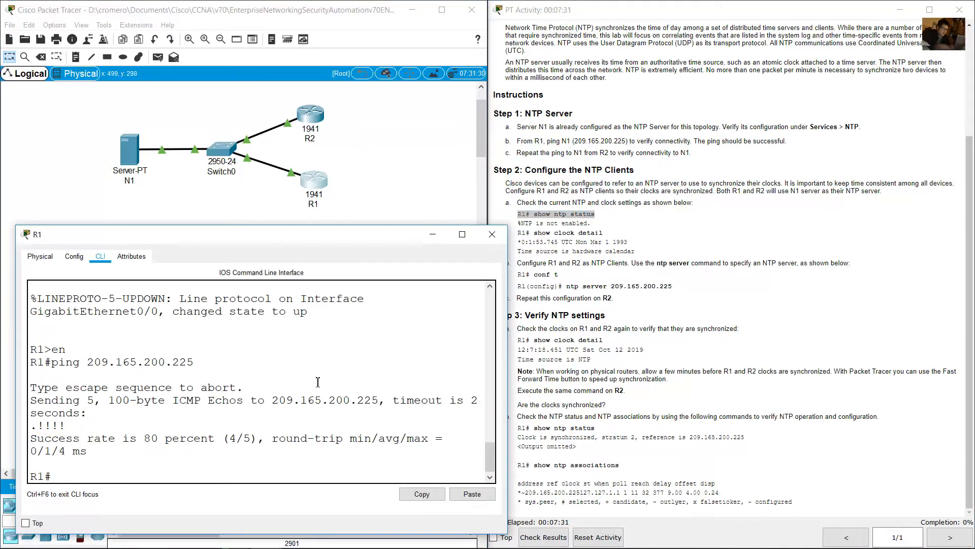
text(show ntp statu)
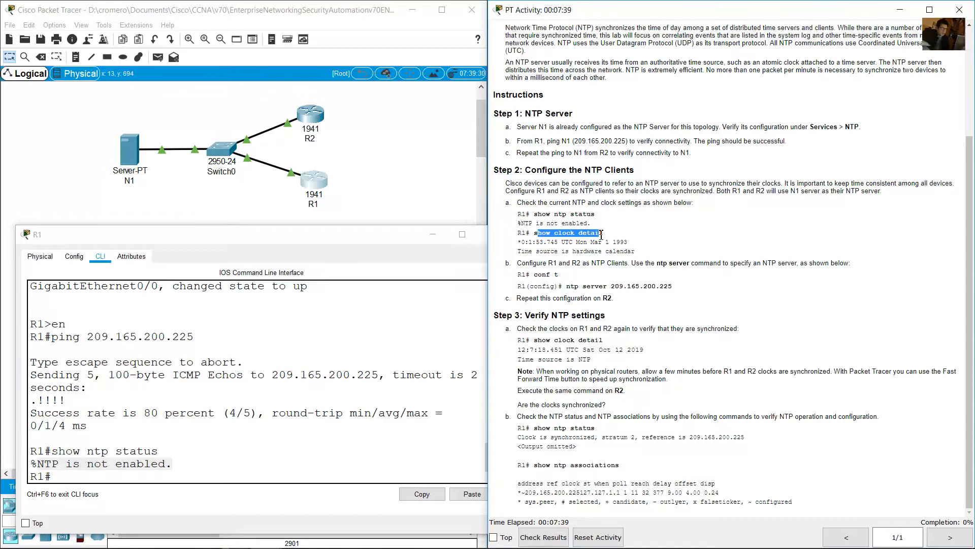
text(show clock detail)
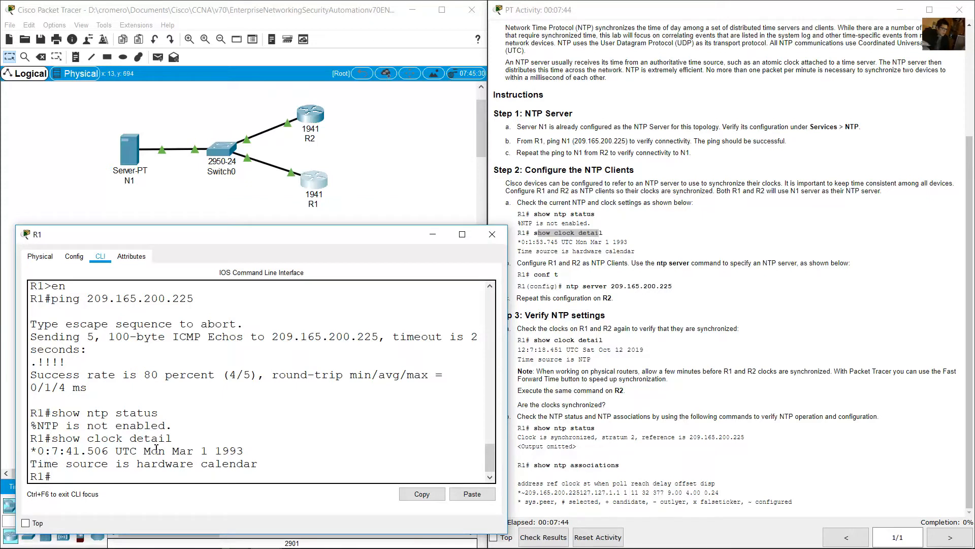
double_click(182, 450)
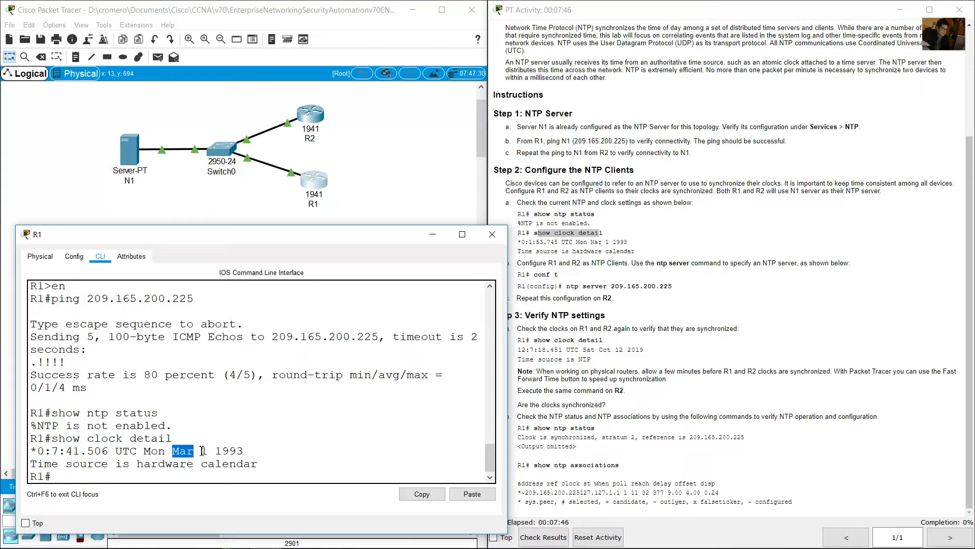
double_click(224, 450)
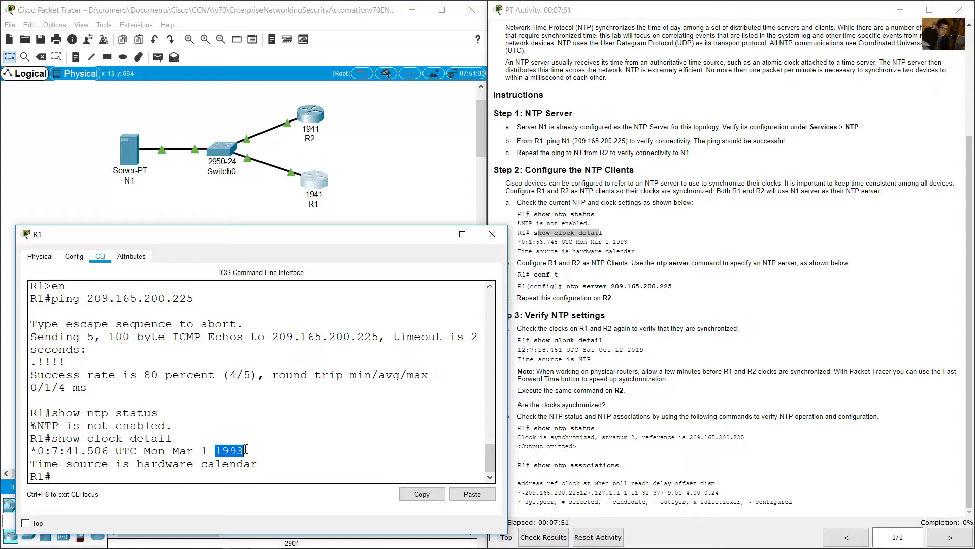
drag(243, 450, 44, 450)
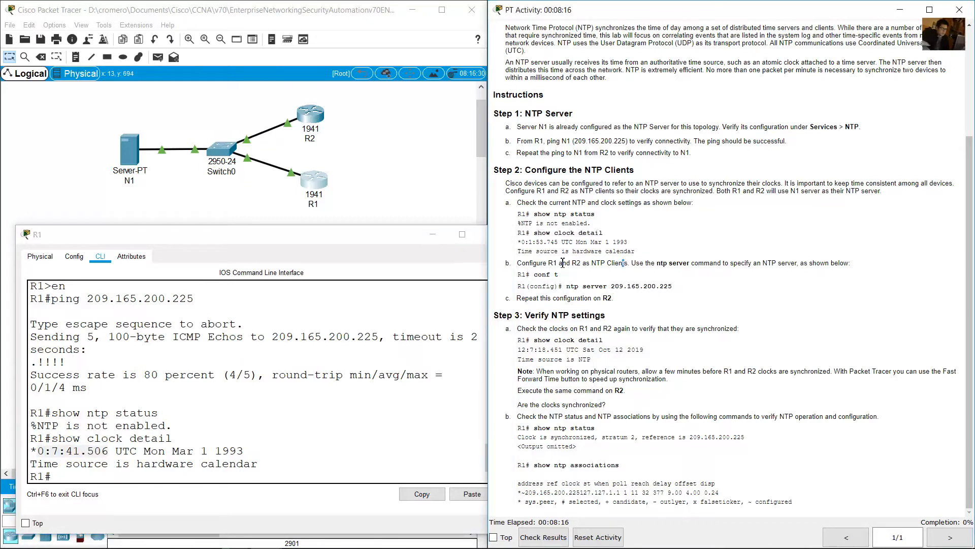
drag(40, 463, 190, 463)
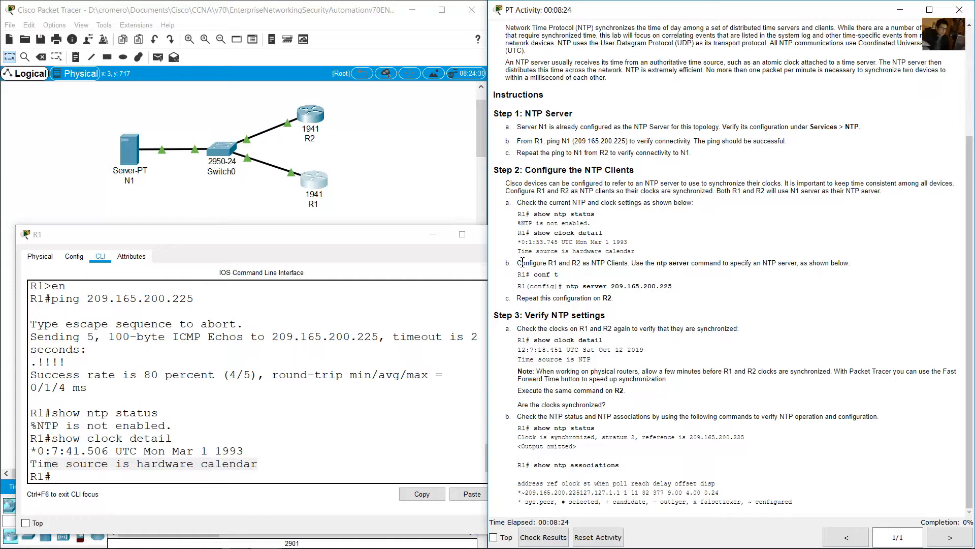
drag(518, 263, 613, 263)
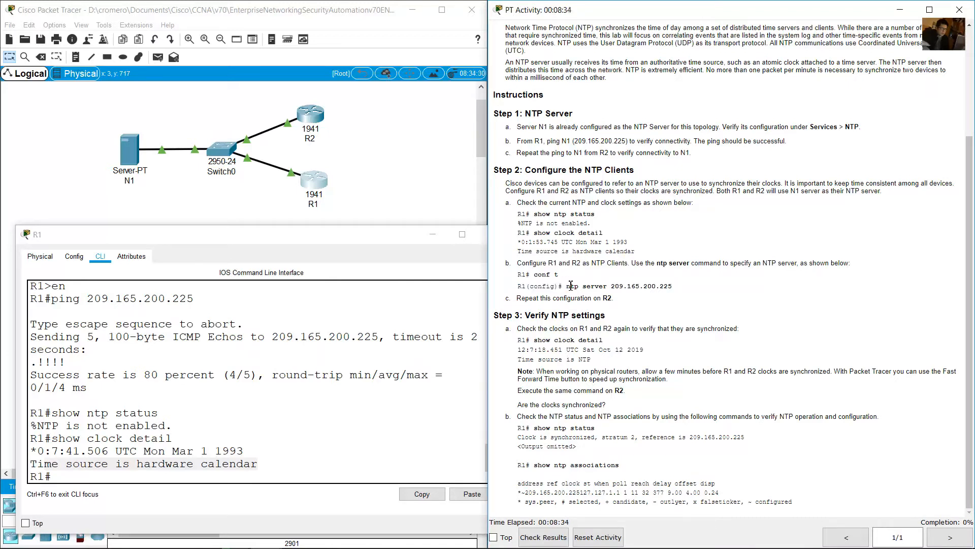
double_click(580, 286)
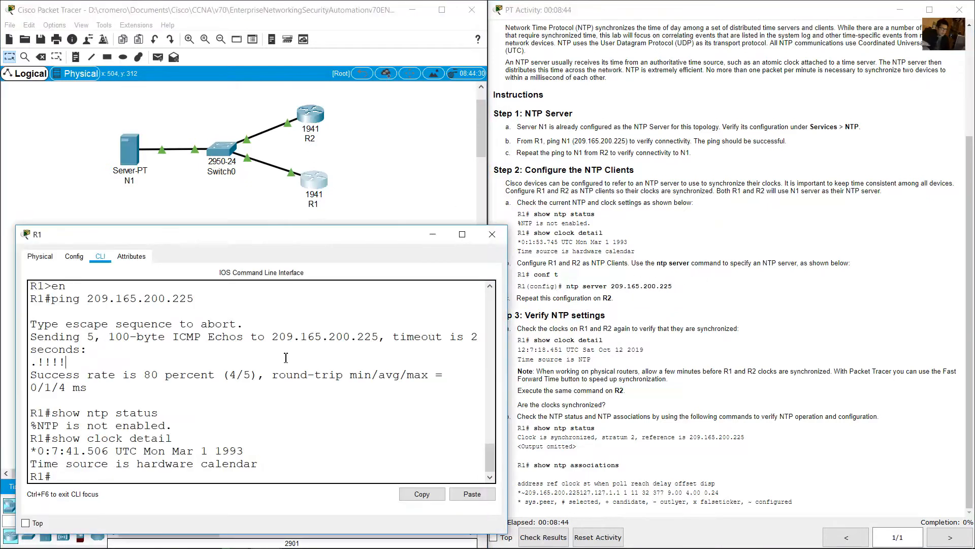
On R1, enter conf term and ntp server 209.165.200.225, retyping after the 'sercer' typo
text(conf term)
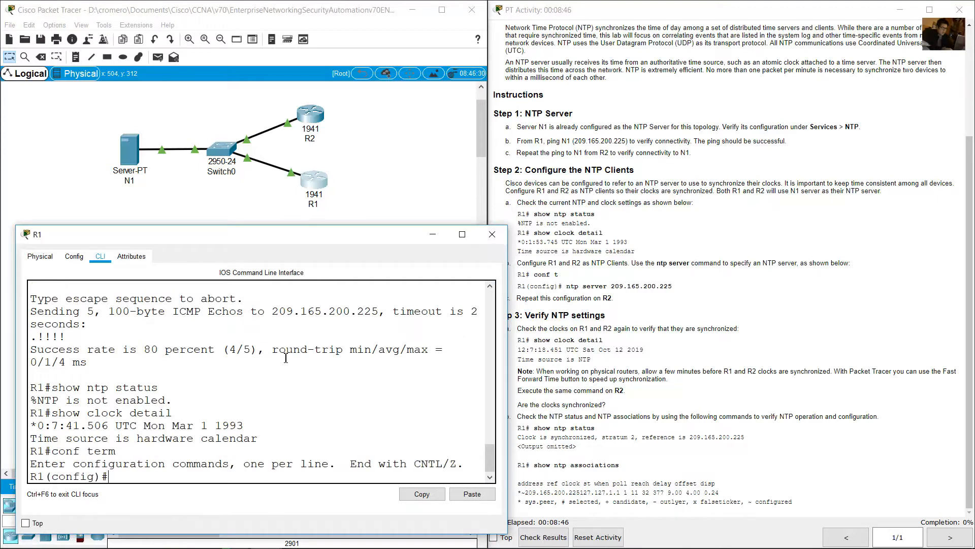
text(ntp)
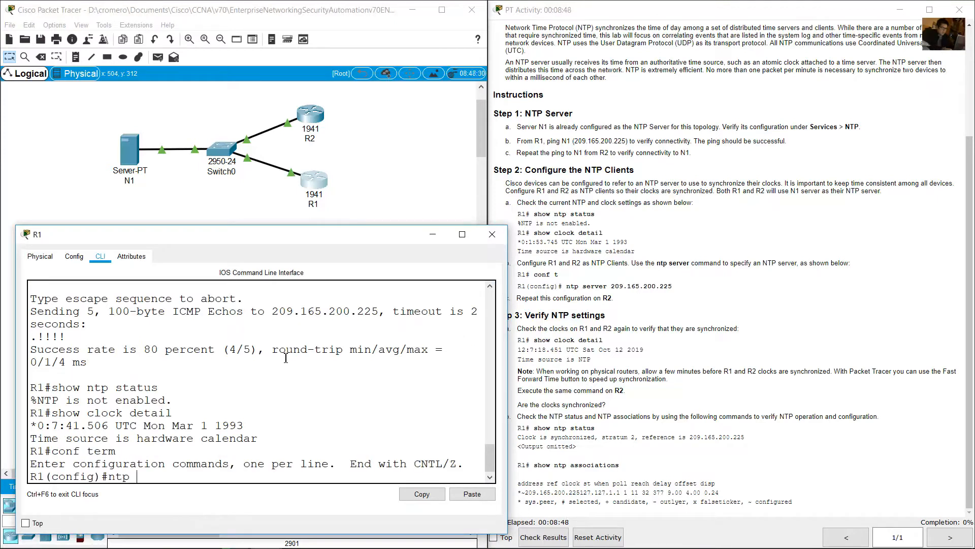
text(sercer 209.1)
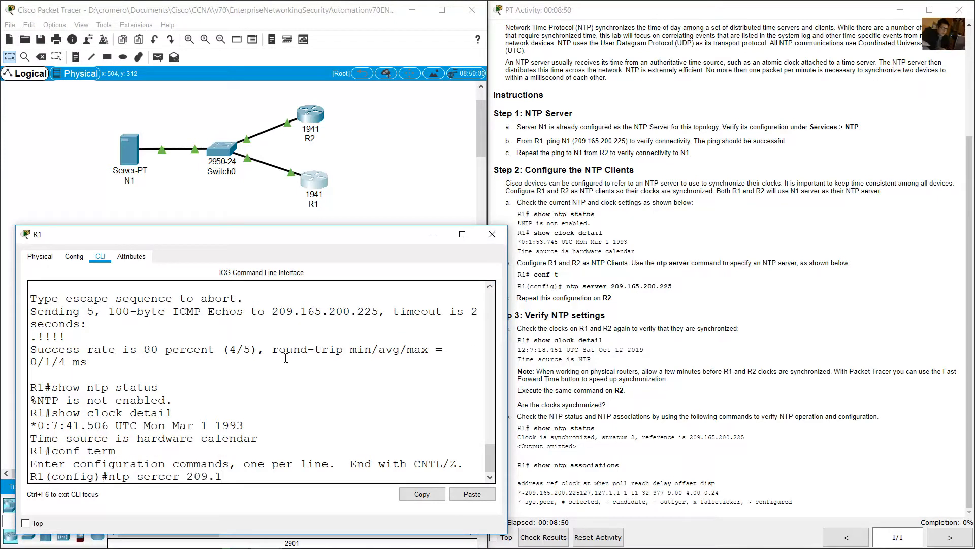
text(65.200.225)
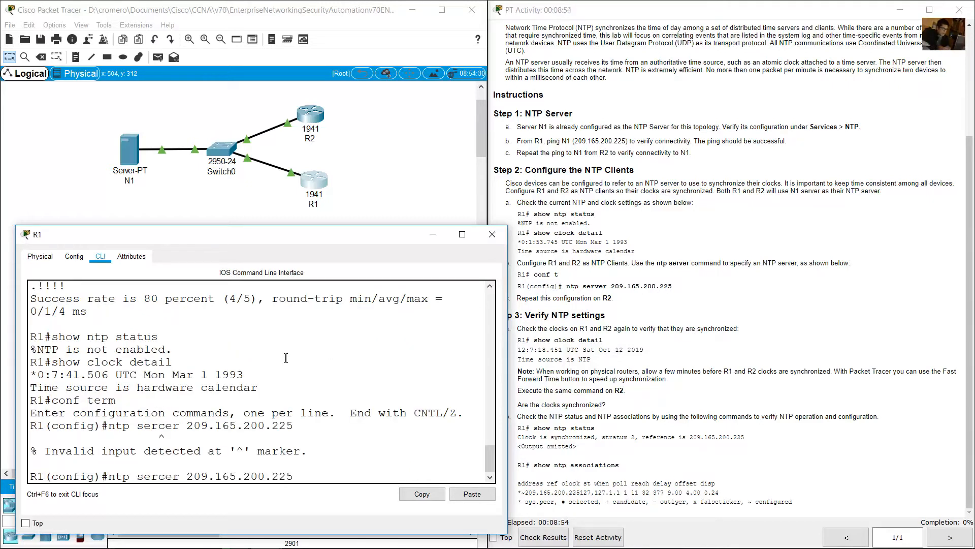
text(ntp server 209.165.200.225)
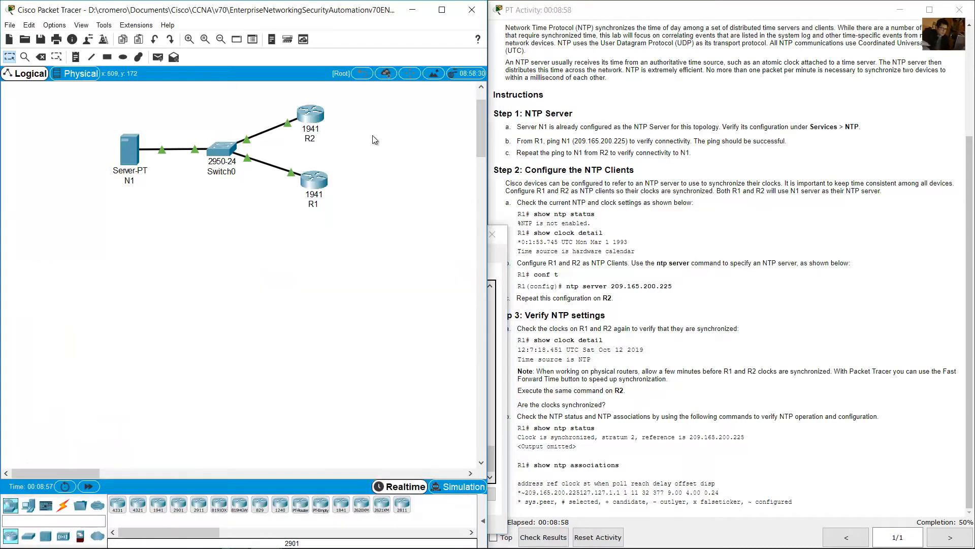
mouse_move(342, 146)
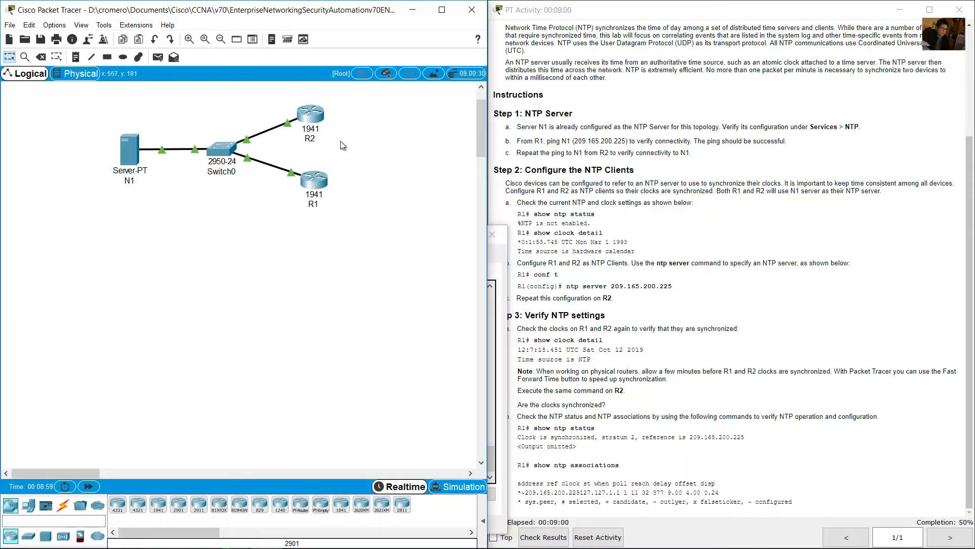
In R2's command line, enter conf term and ntp server 209.165.200.225
click(310, 112)
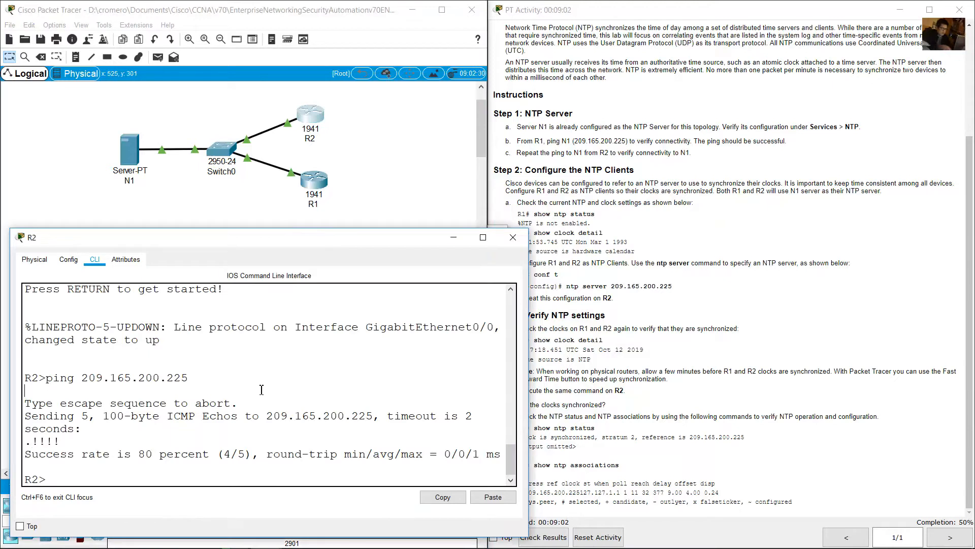
text(conf term)
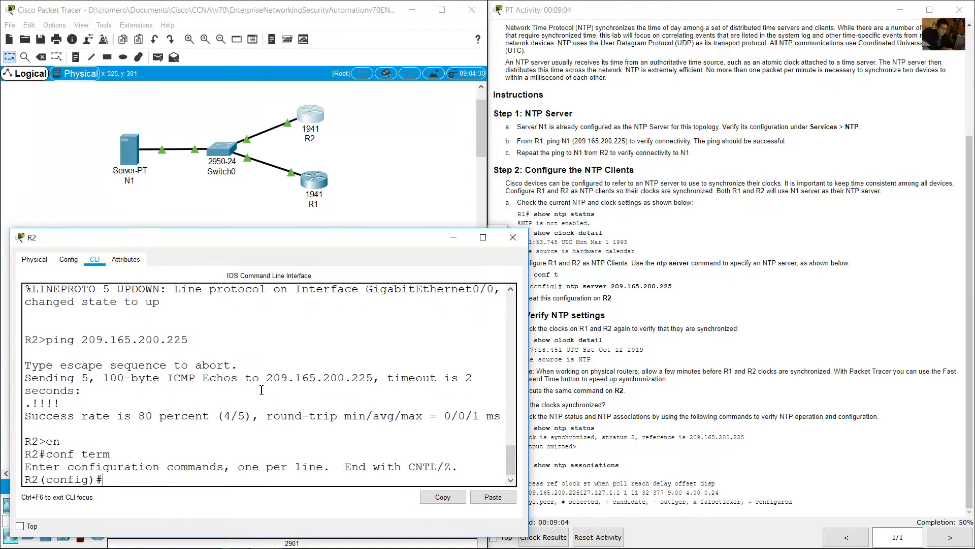
text(ntp server)
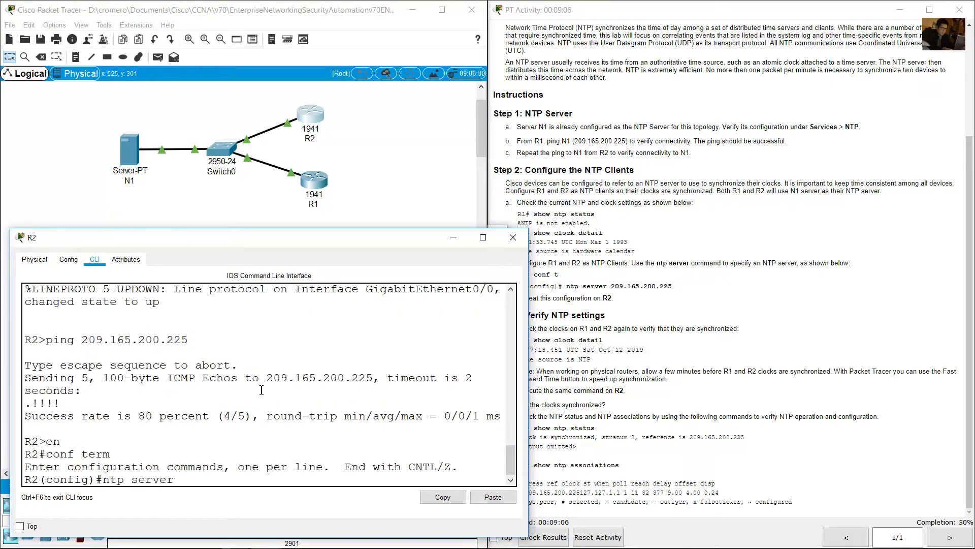
text(209.165.2)
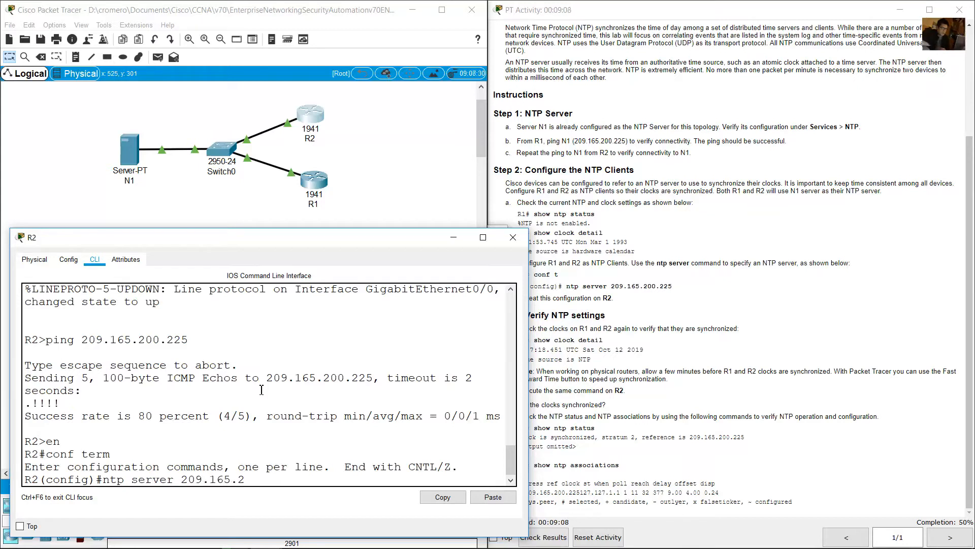
text(00.225)
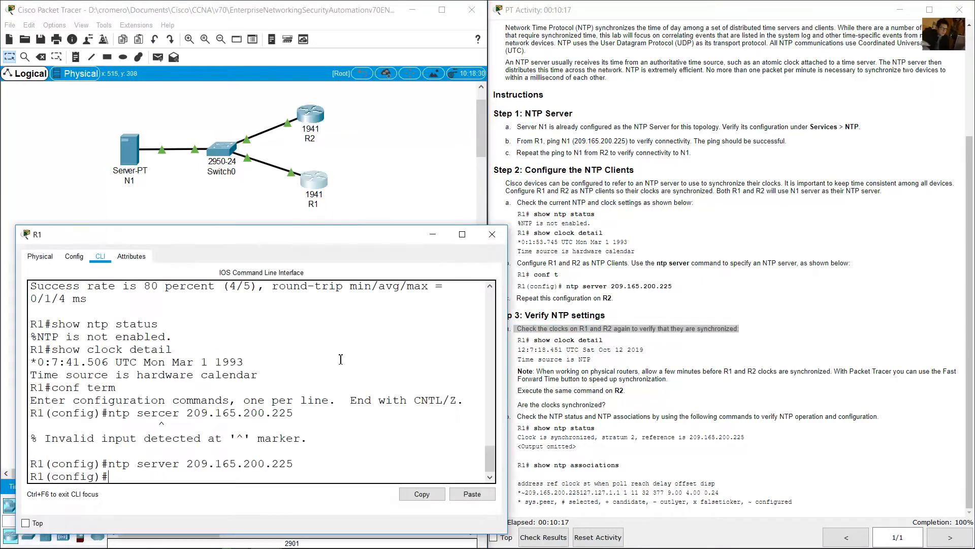
mouse_move(266, 409)
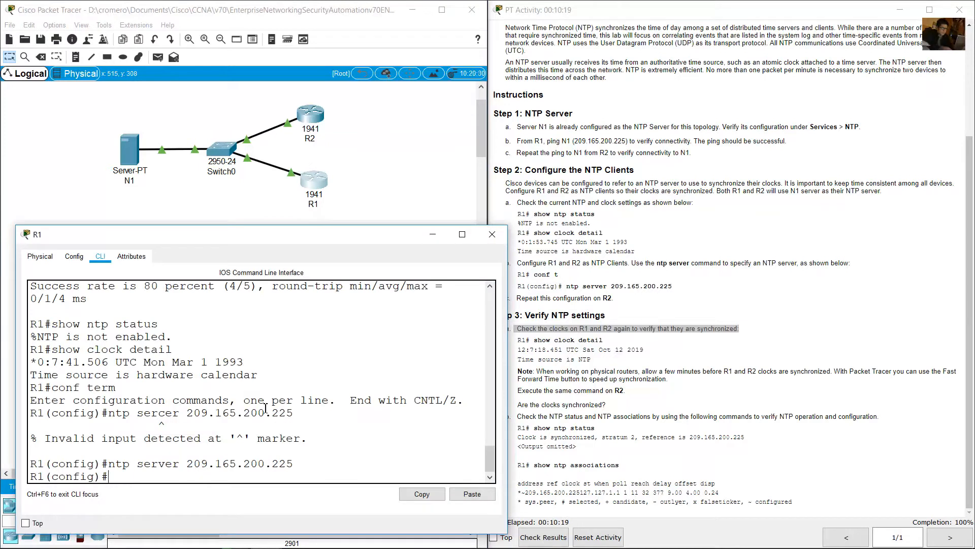
Exit config on R1, run show clock detail, and highlight the 1993 output and Fast Forward note
text(end)
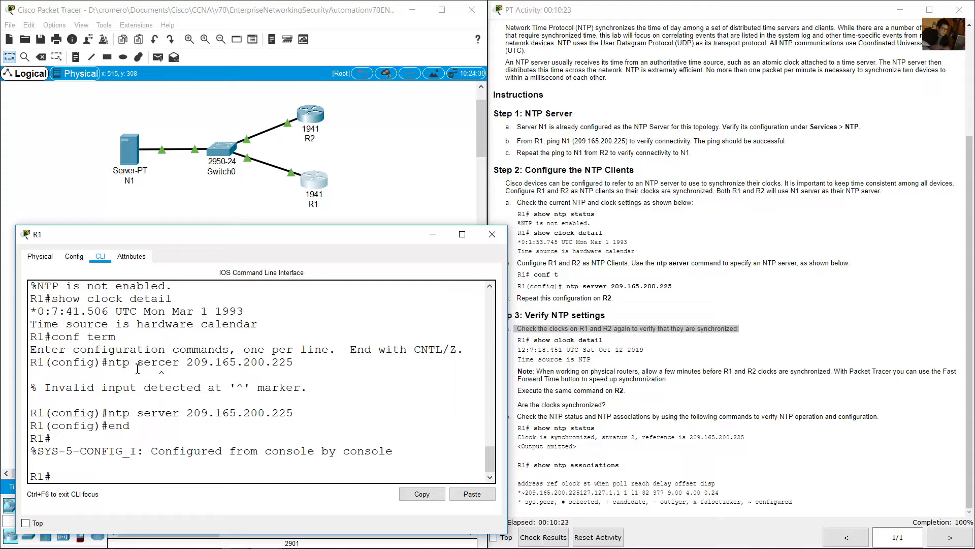
text(show clock detail)
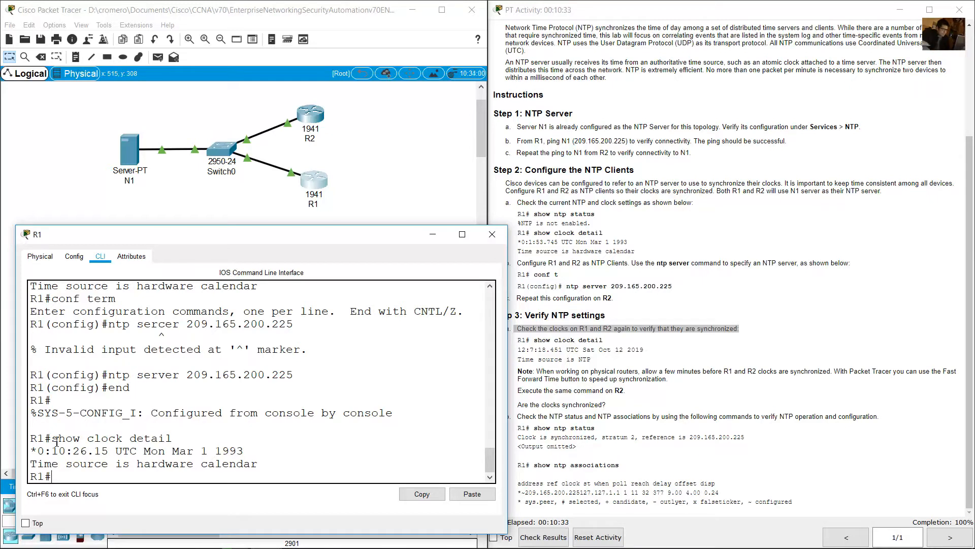
double_click(85, 438)
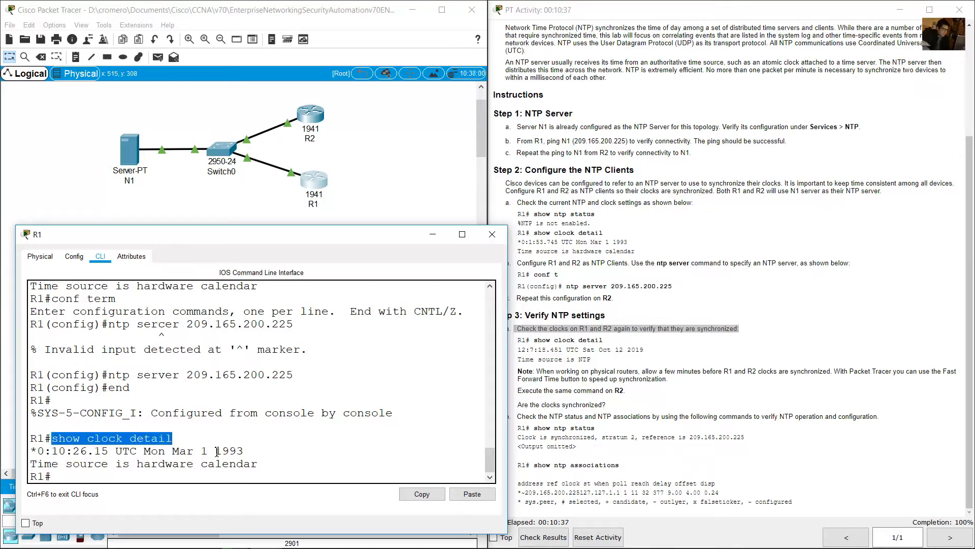
double_click(230, 451)
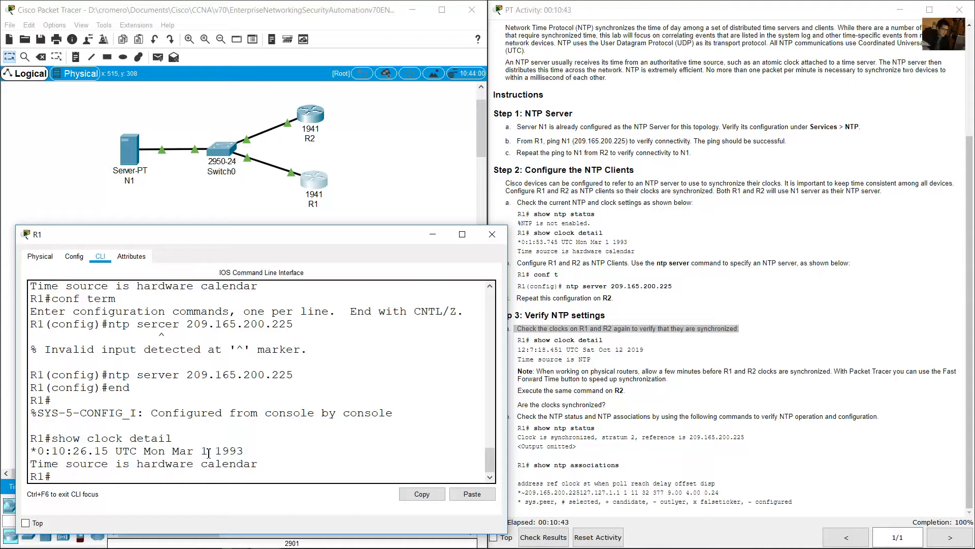
drag(50, 451, 257, 464)
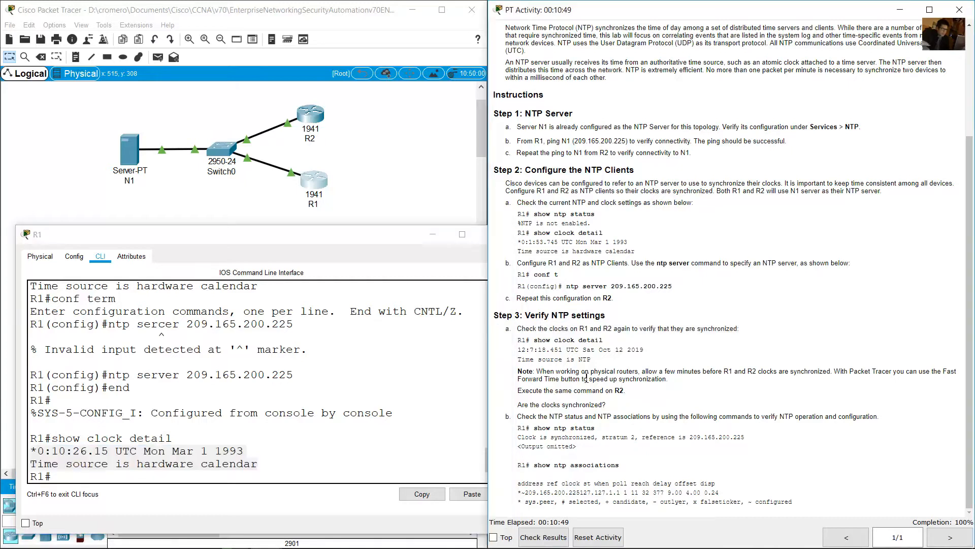
drag(535, 371, 606, 371)
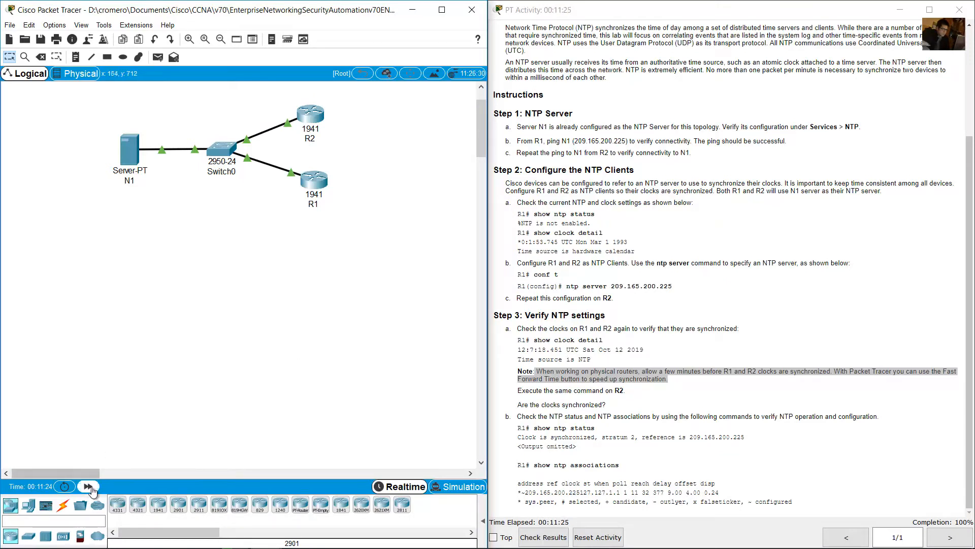
mouse_move(88, 486)
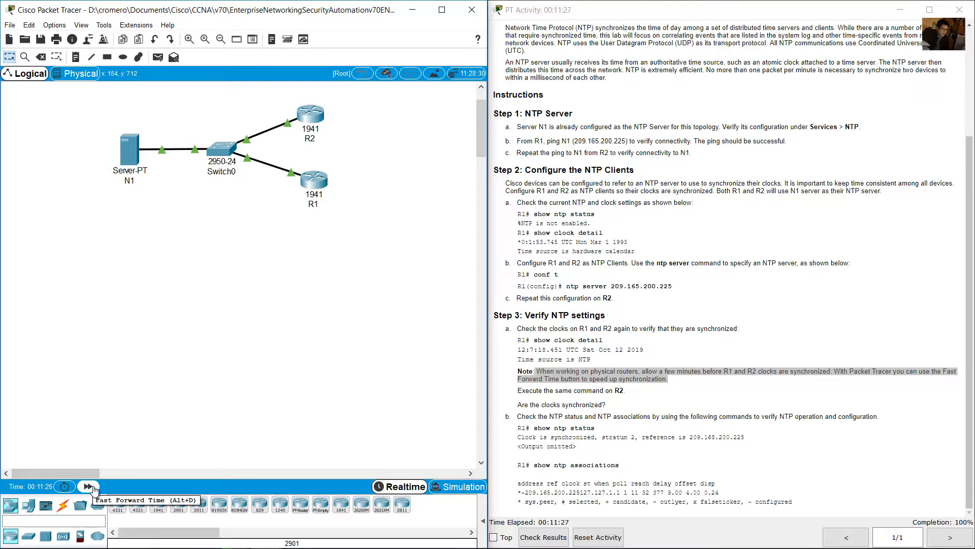
Fast-forward the simulated time, then reopen server N1's window
click(87, 486)
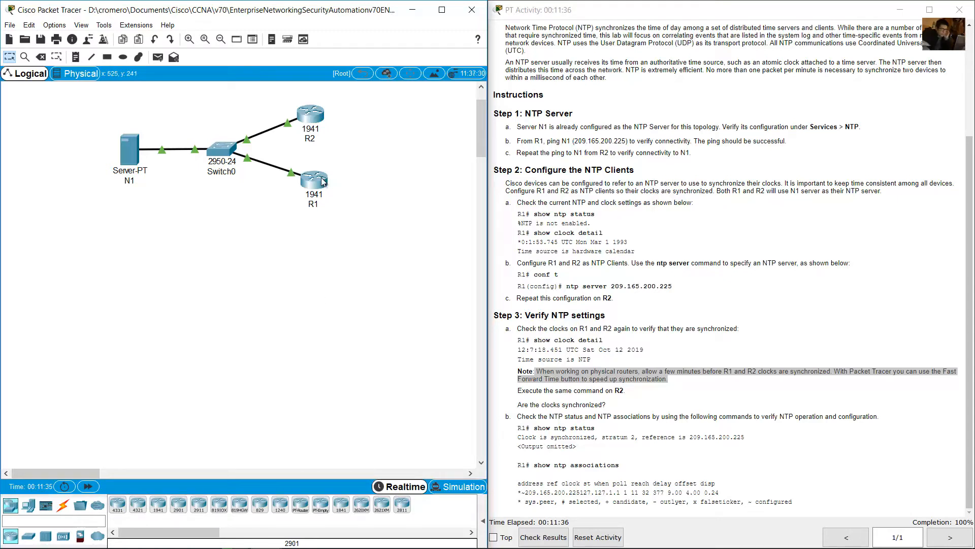
click(313, 180)
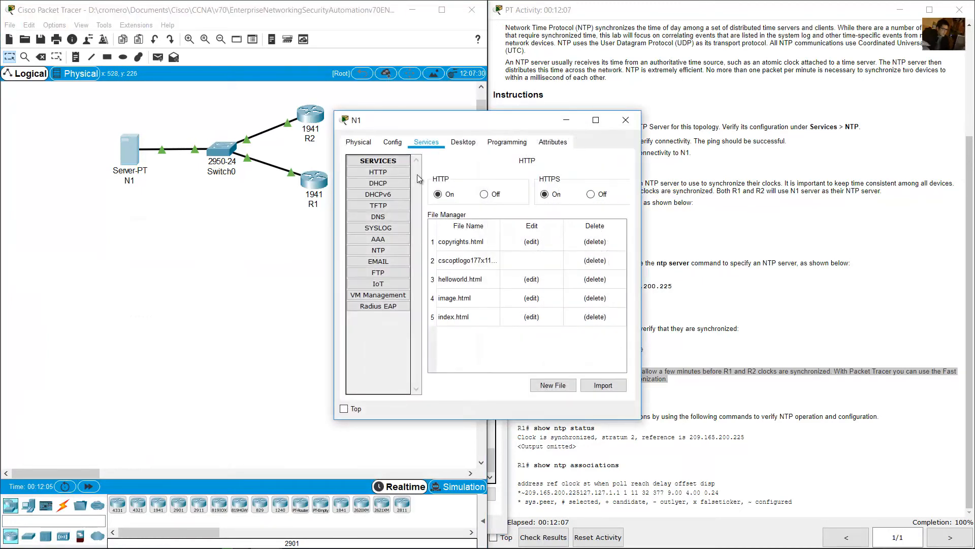
click(378, 250)
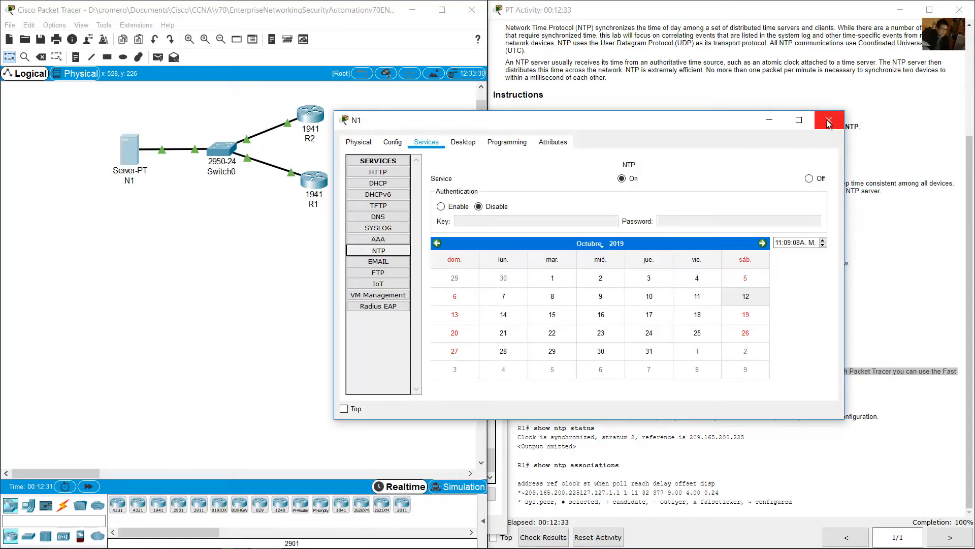
click(828, 121)
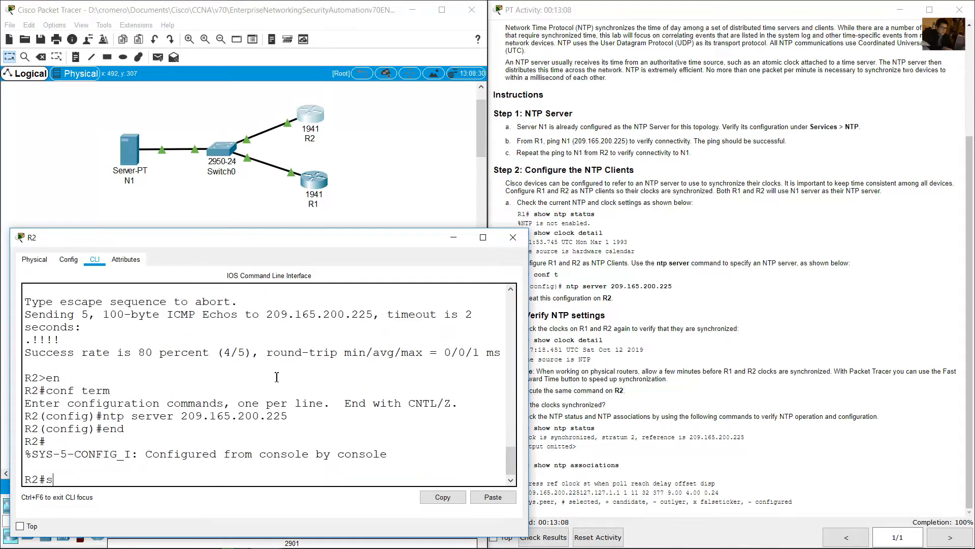
Run show clock detail on R2 and highlight Step 3b's NTP status instruction
text(how clock detail)
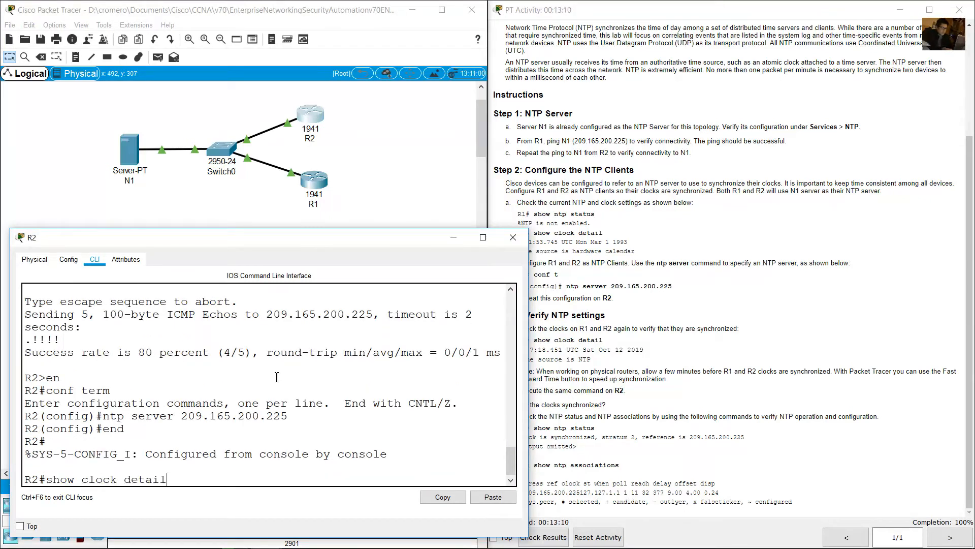
key(Return)
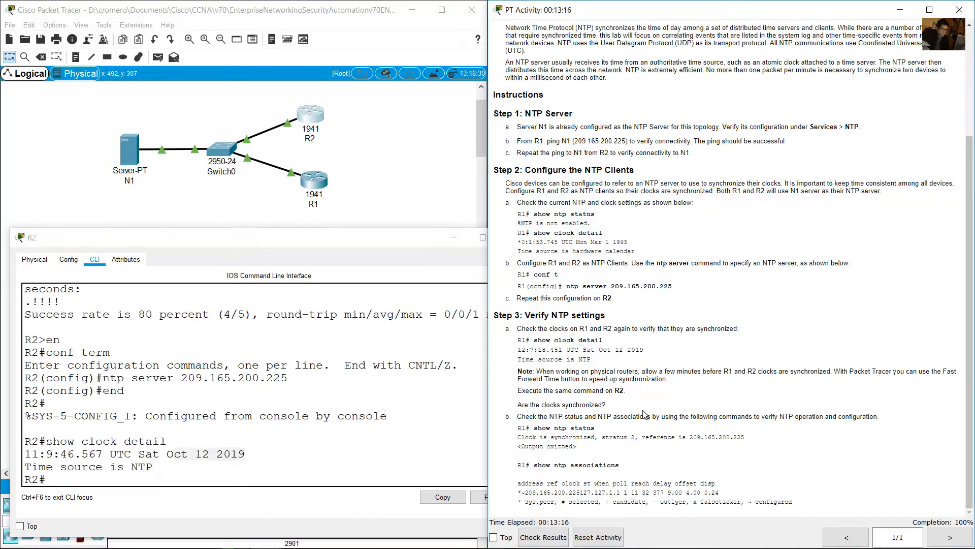
mouse_move(551, 401)
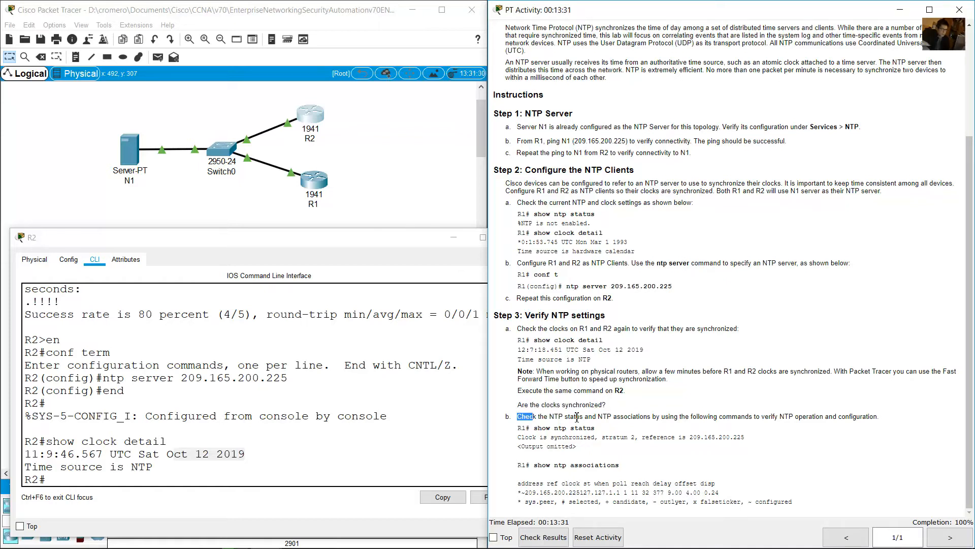
drag(518, 416, 679, 416)
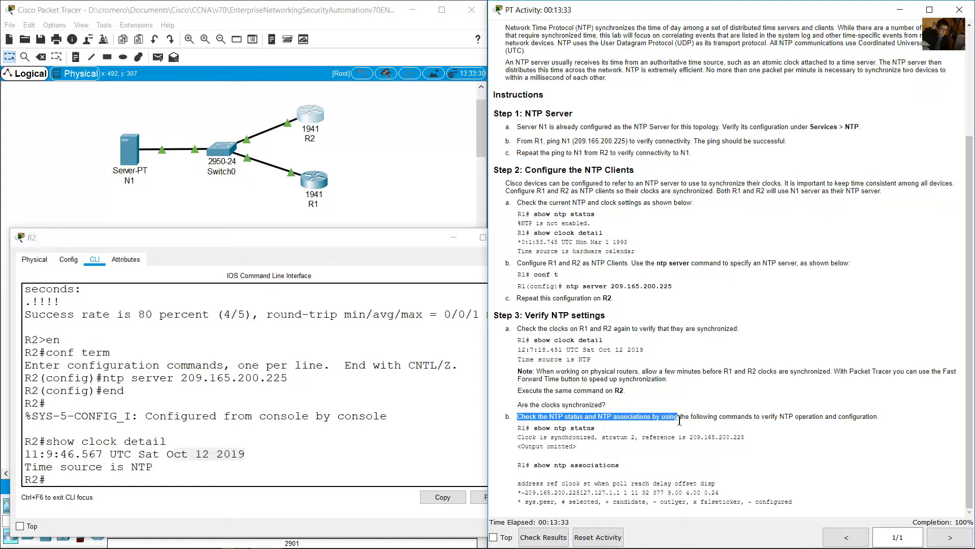
drag(678, 416, 751, 416)
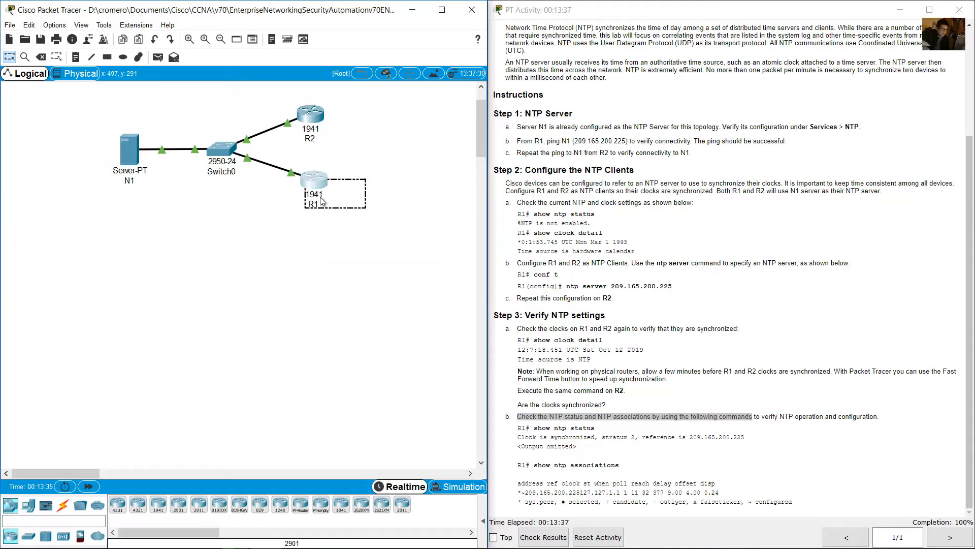
Open R1's command line and highlight its clock-synchronized NTP status line
click(312, 179)
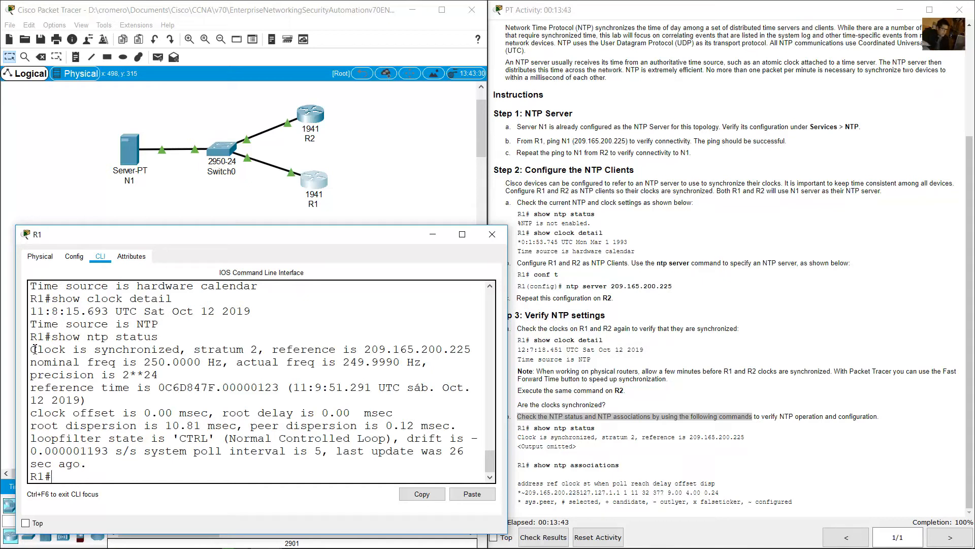
drag(31, 349, 186, 349)
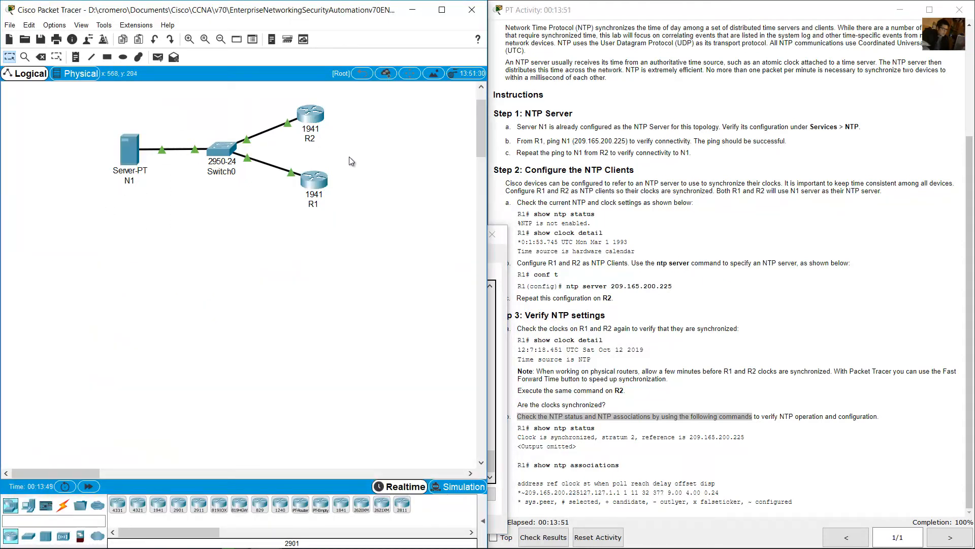
mouse_move(313, 188)
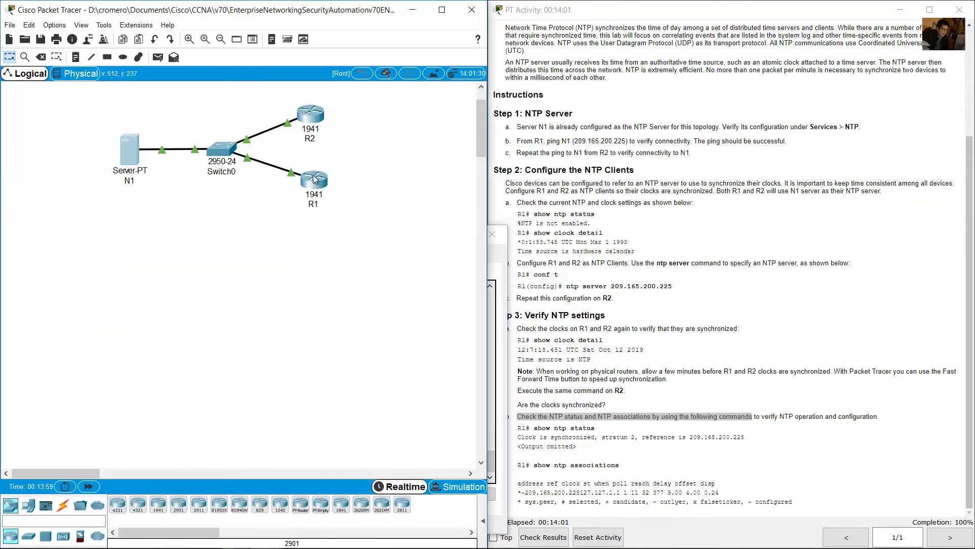
mouse_move(339, 155)
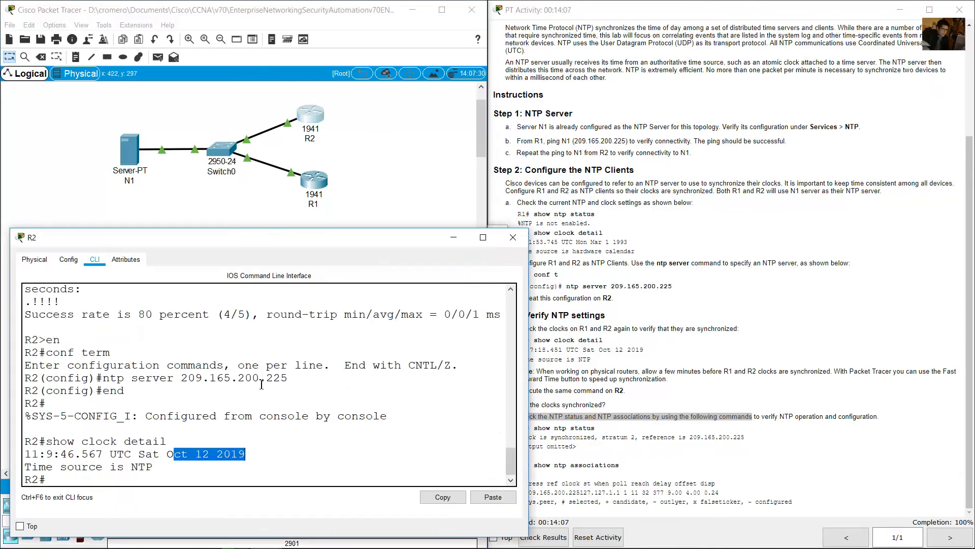
Run 'show ntp status' on R2 and highlight the stratum 2, 209.165.200.225 line
text(show ntp status)
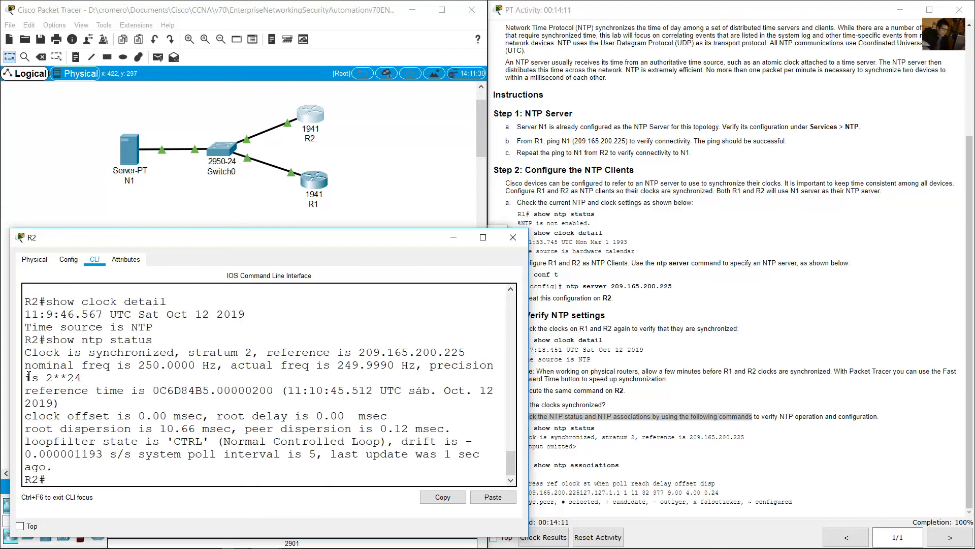
drag(36, 352, 193, 352)
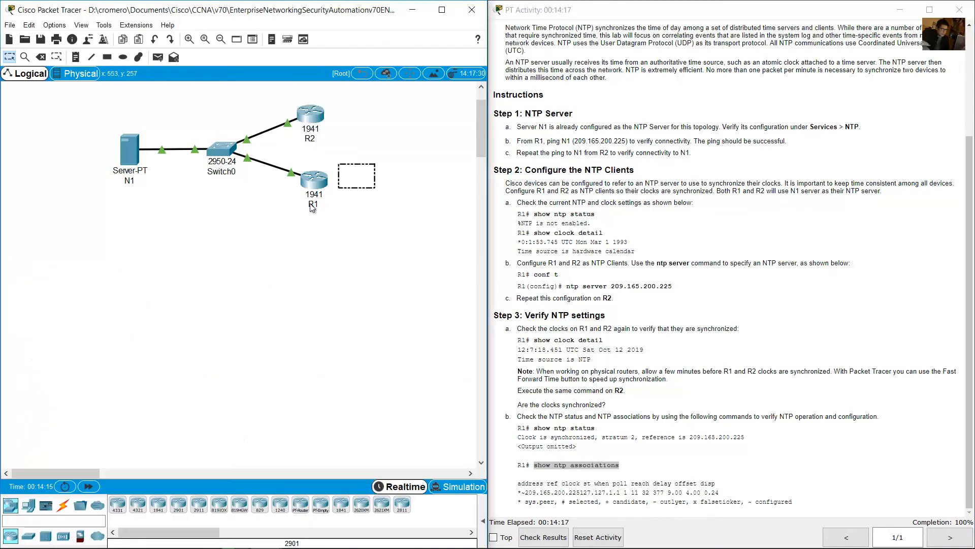
Run 'show ntp associations' on R1 to list peer 209.165.200.225 with reference 127.127.1.1
click(313, 179)
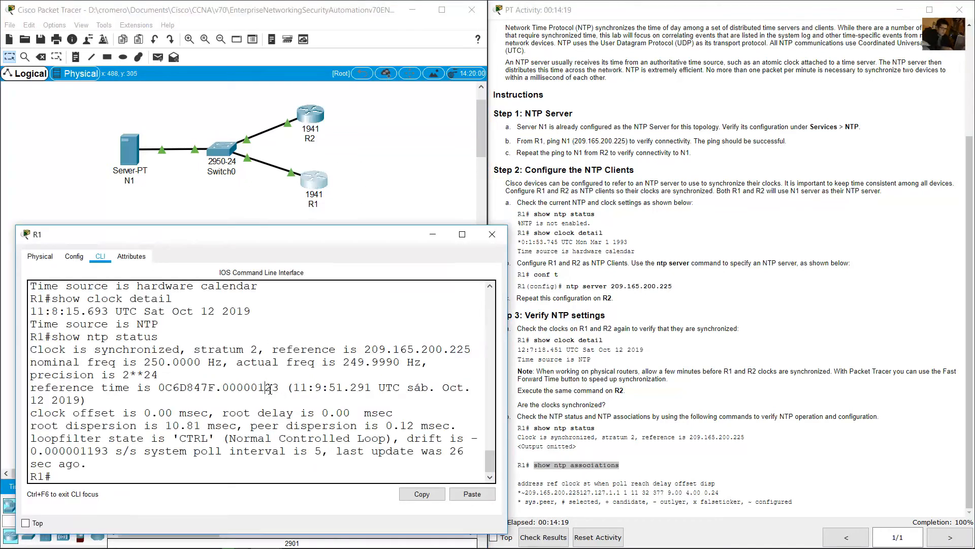
text(show n)
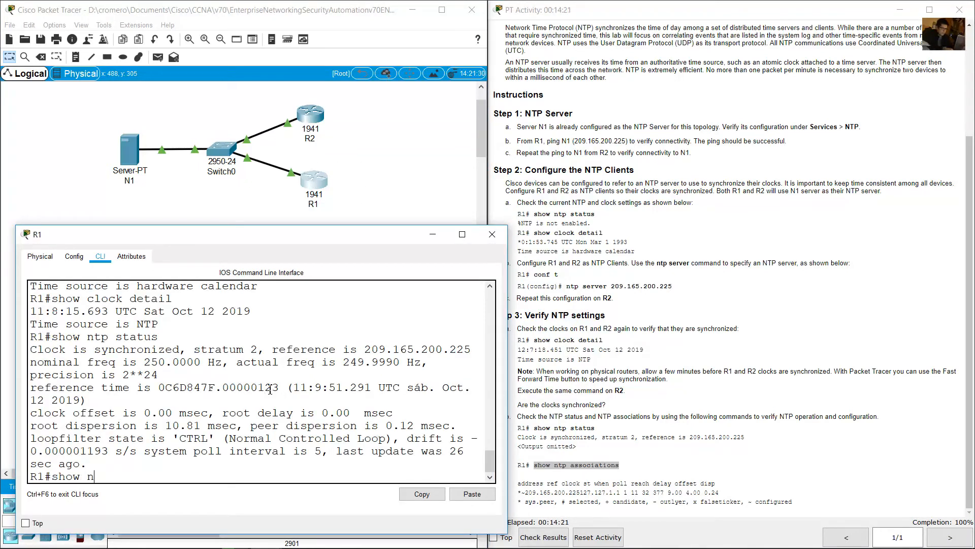
text(tp associations)
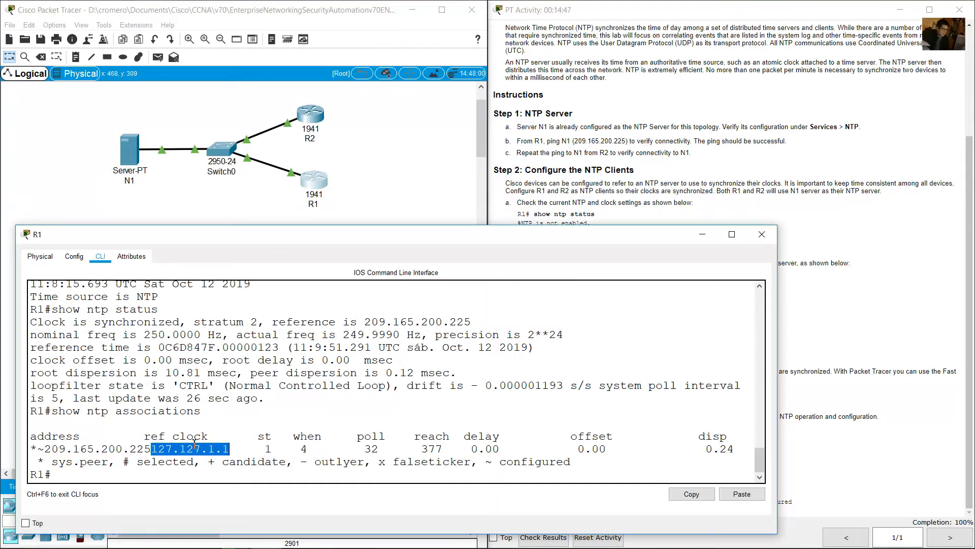
mouse_move(113, 117)
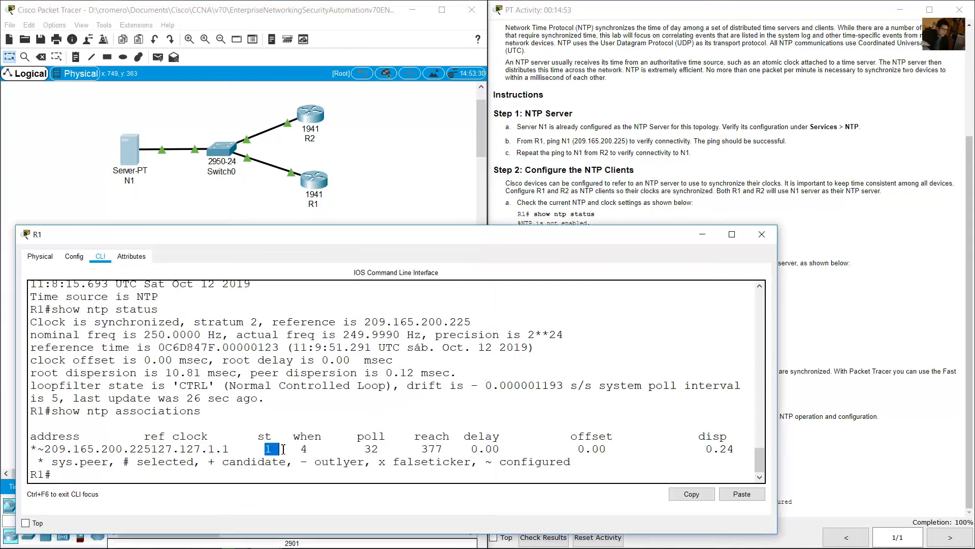
mouse_move(136, 131)
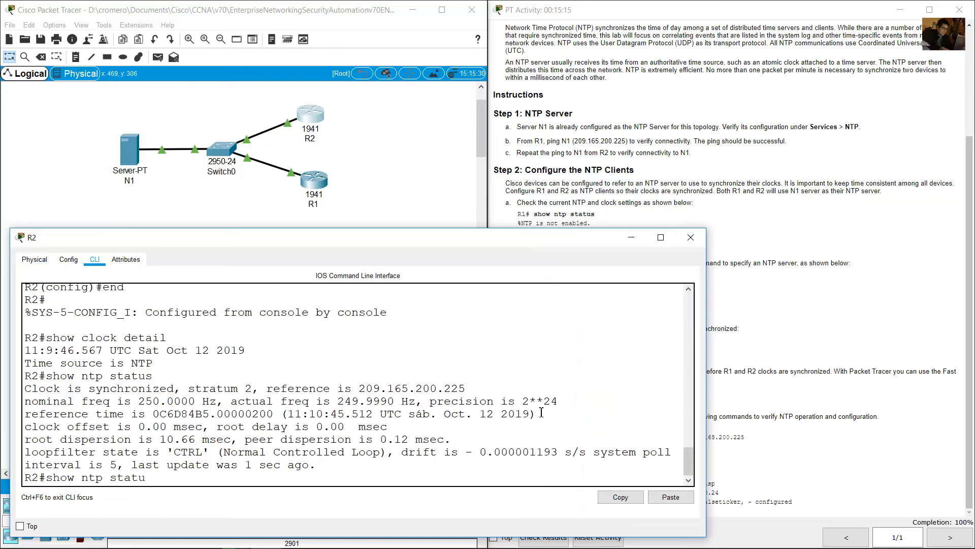
Run 'show ntp associations' on R2 and highlight the 209.165.200.225 server entry
text(associations)
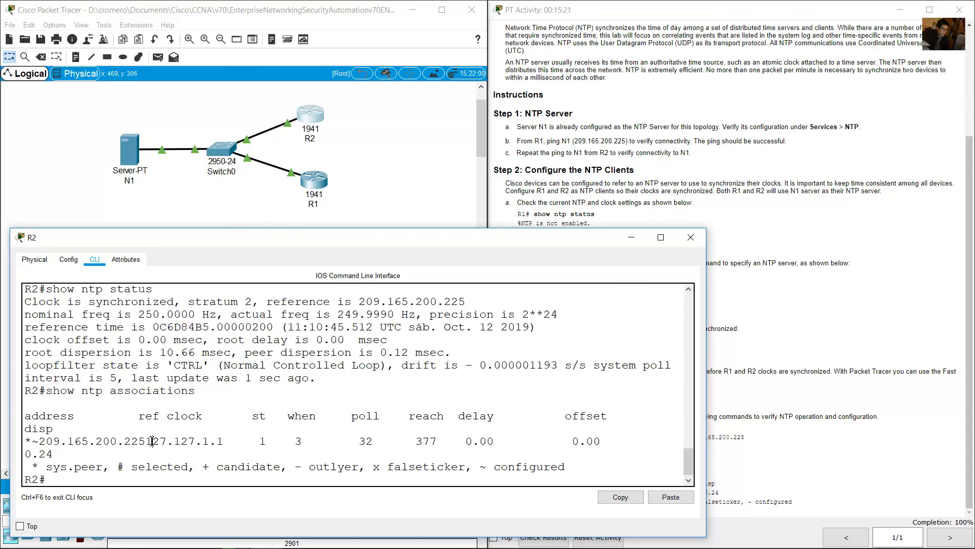
drag(150, 441, 224, 441)
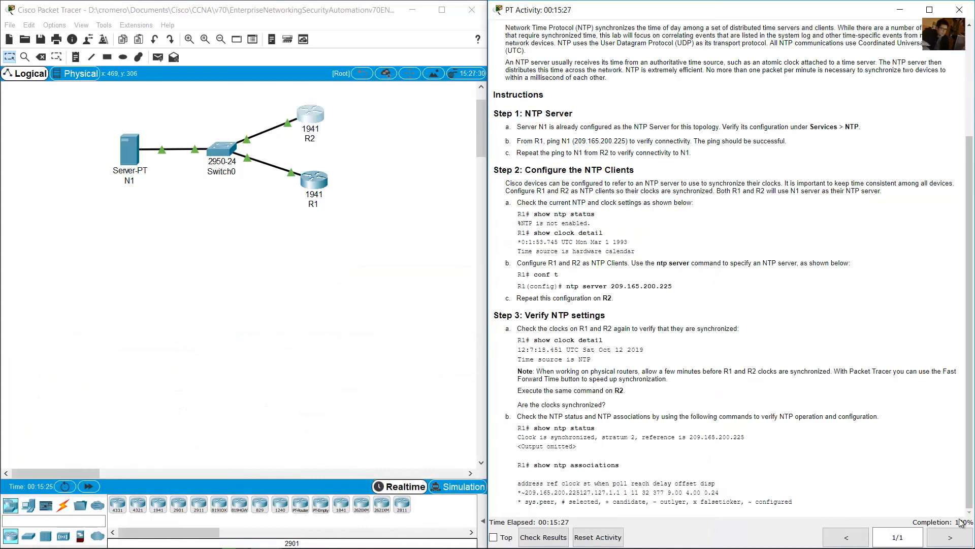
mouse_move(757, 306)
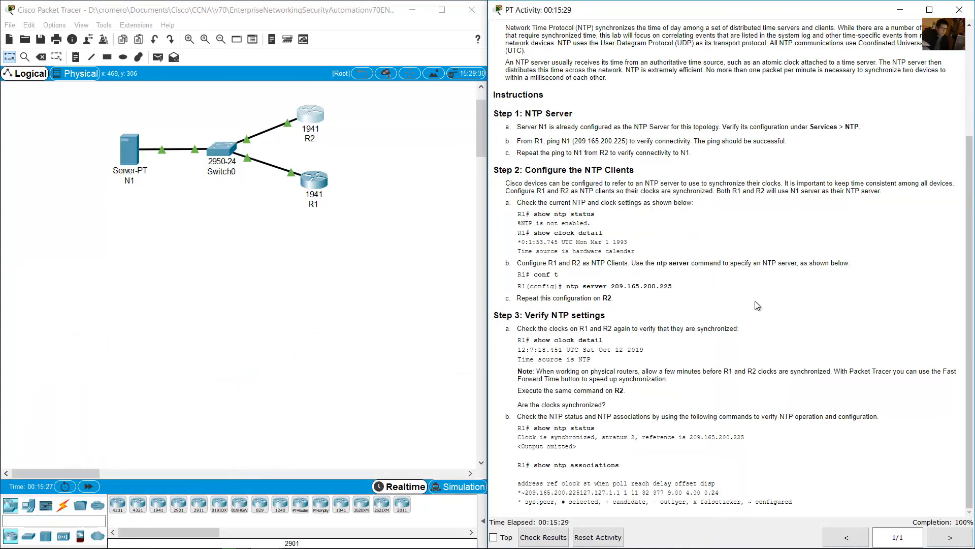